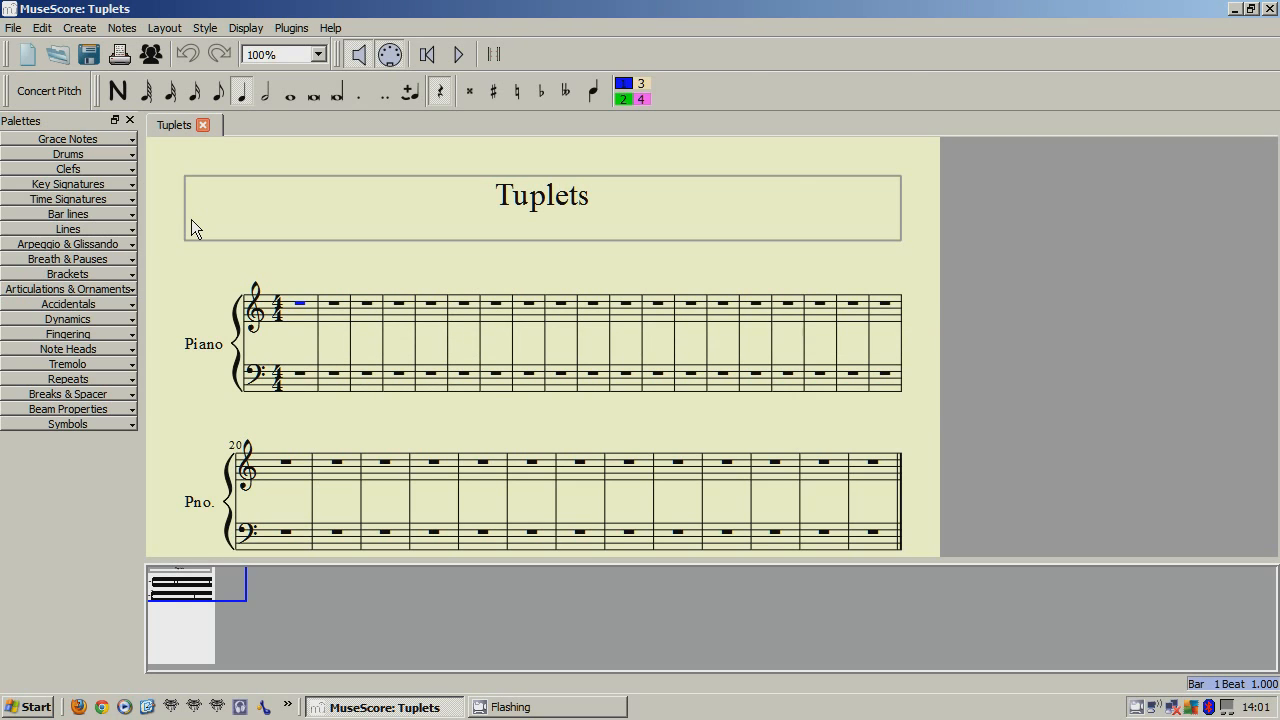
mouse_move(110, 9)
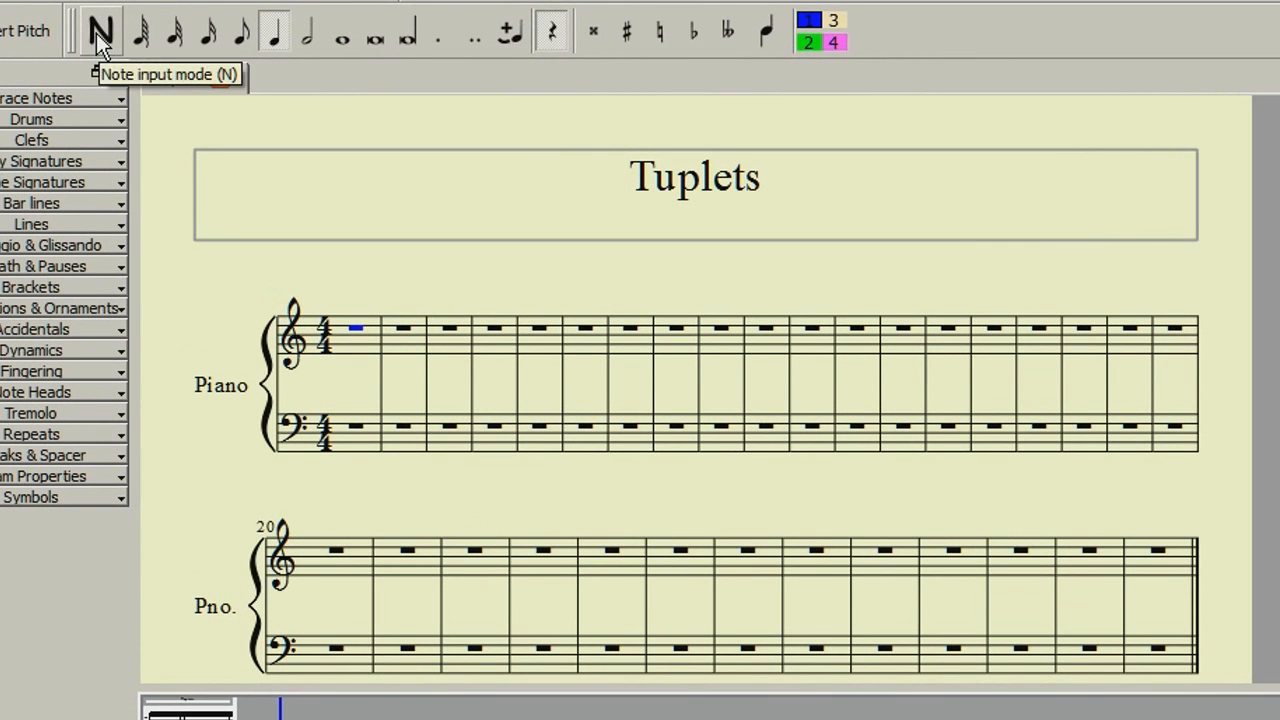
Enter note input mode to start the eighth-note triplet in measure 1.
click(100, 30)
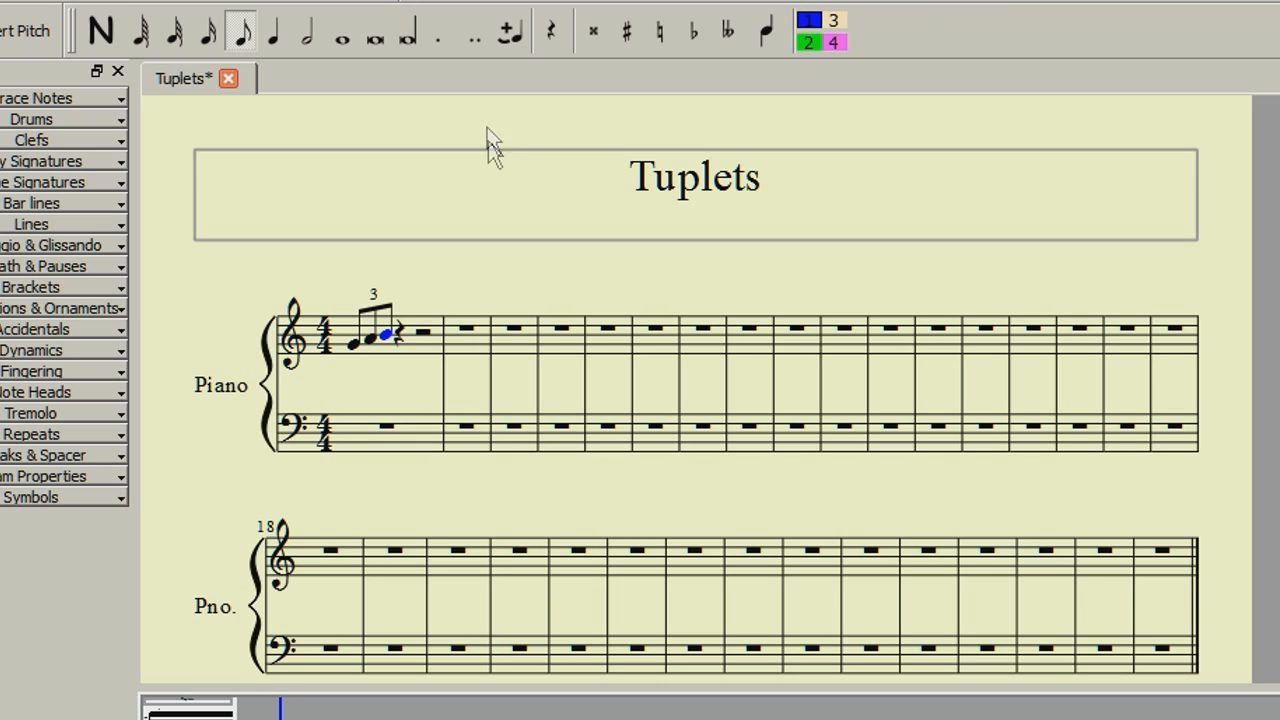
mouse_move(490, 172)
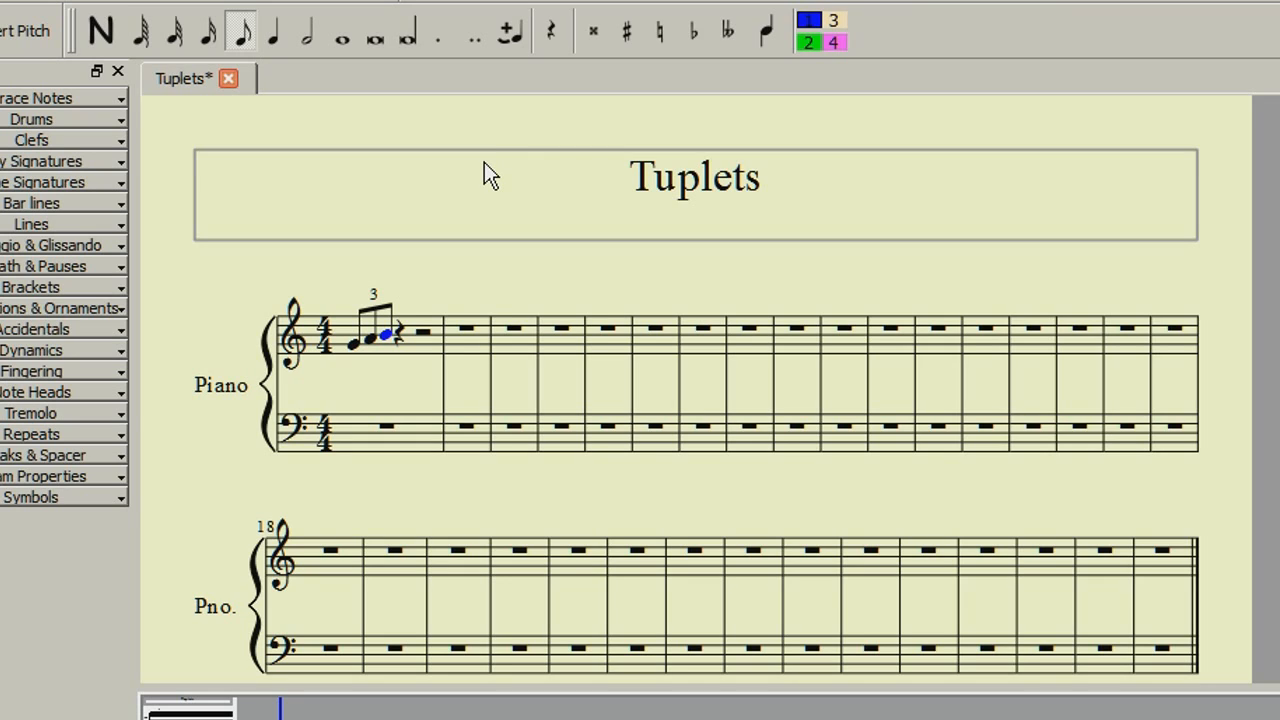
mouse_move(425, 340)
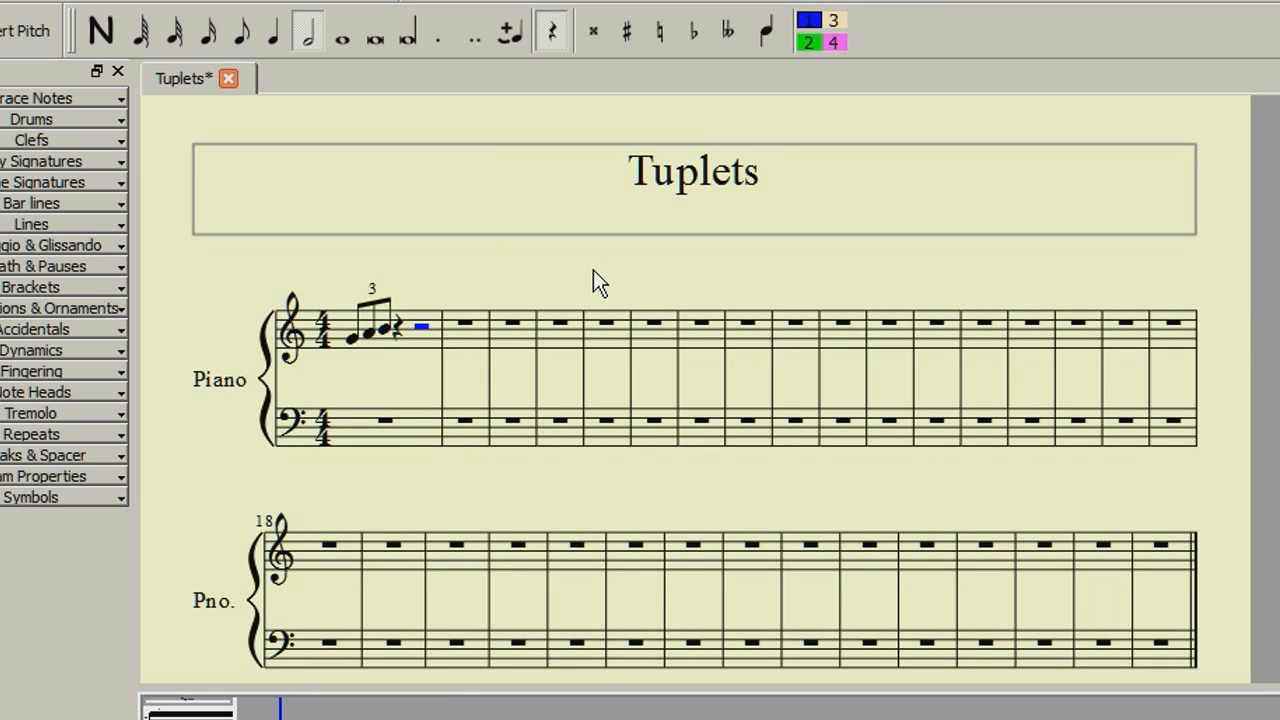
mouse_move(497, 262)
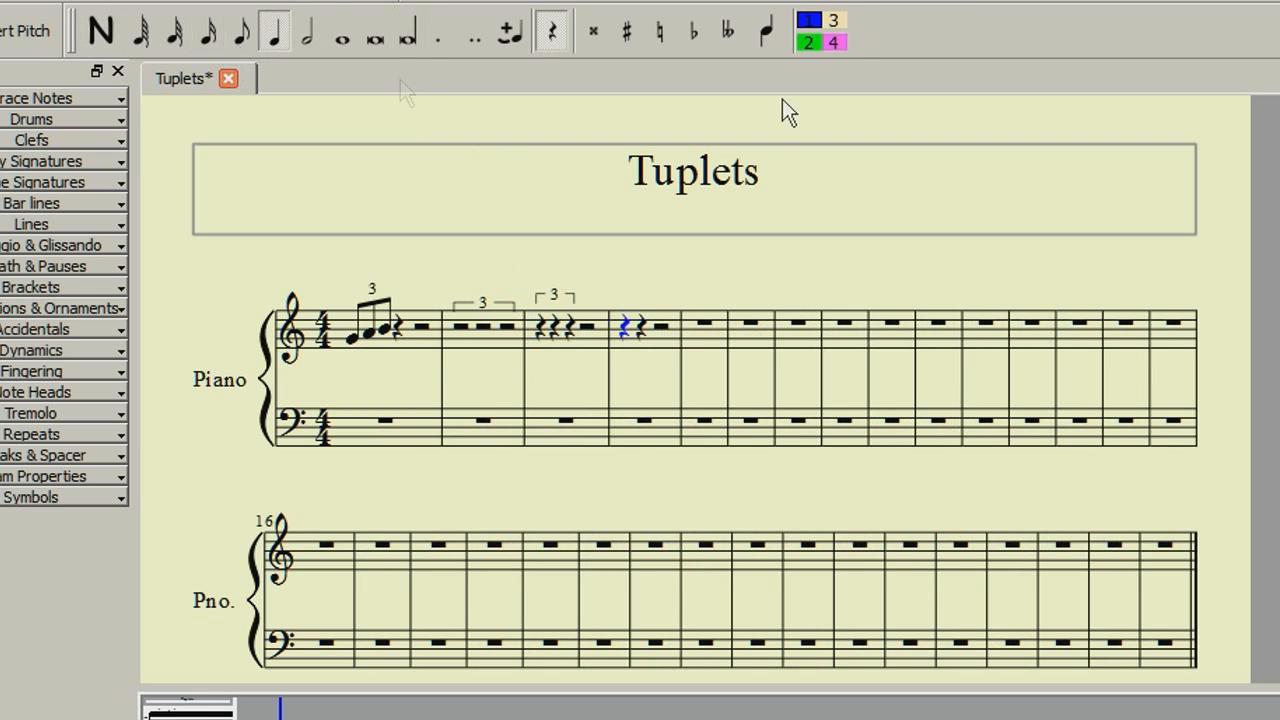
mouse_move(790, 170)
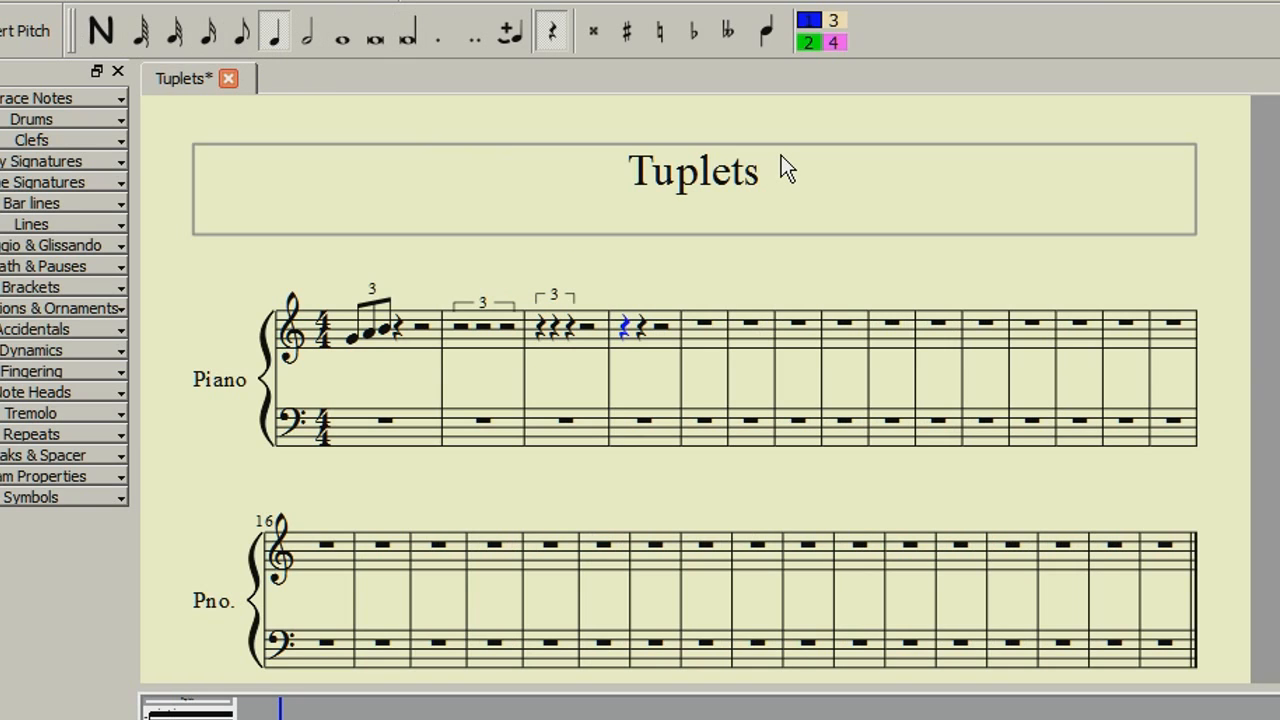
mouse_move(434, 126)
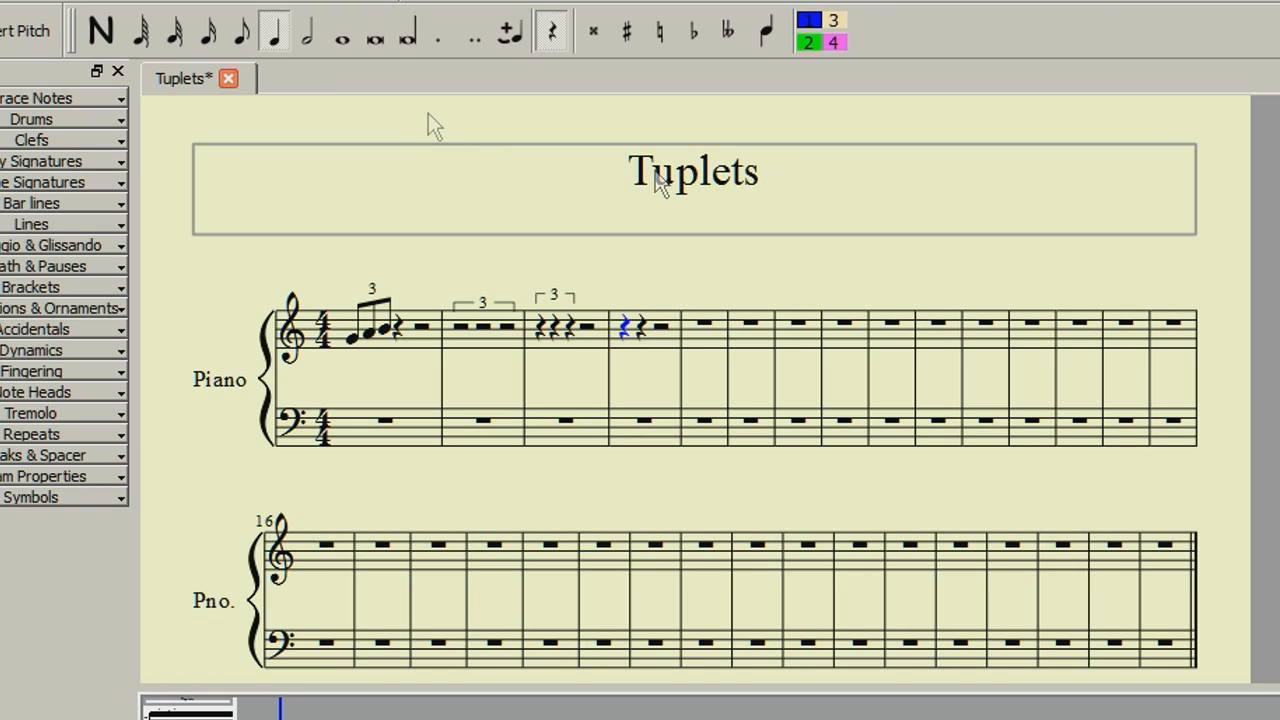
mouse_move(173, 31)
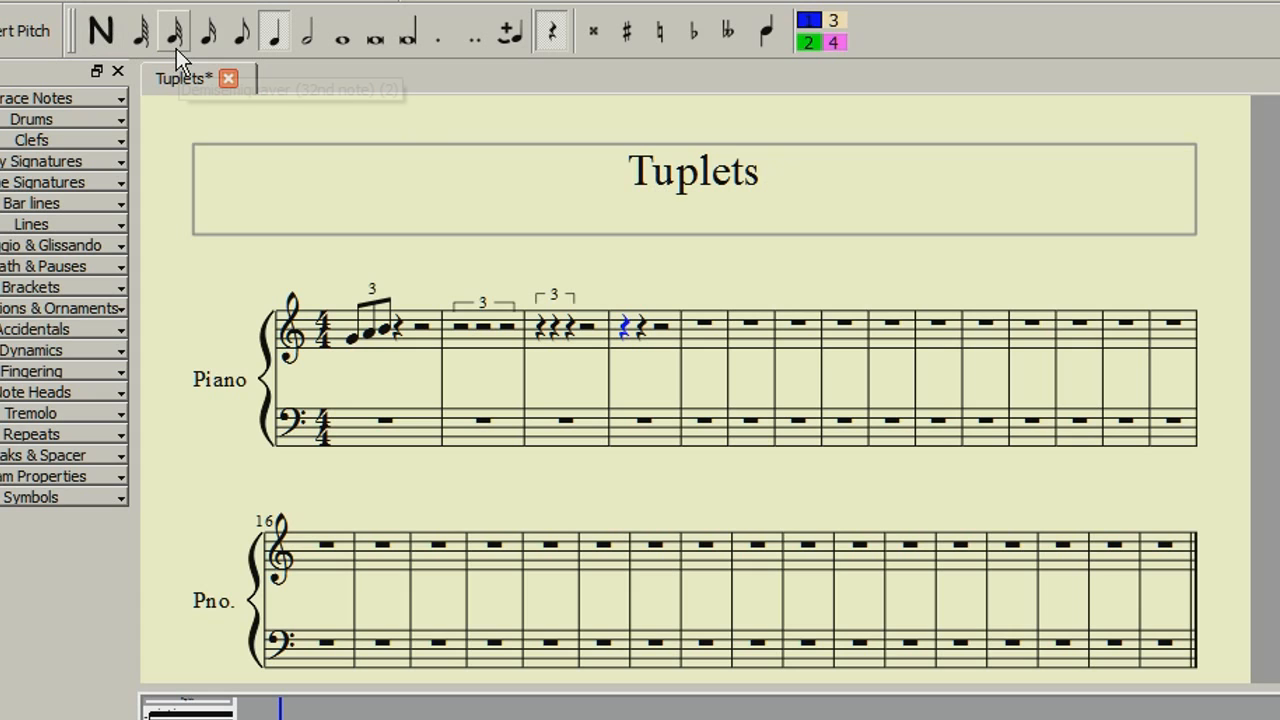
mouse_move(173, 30)
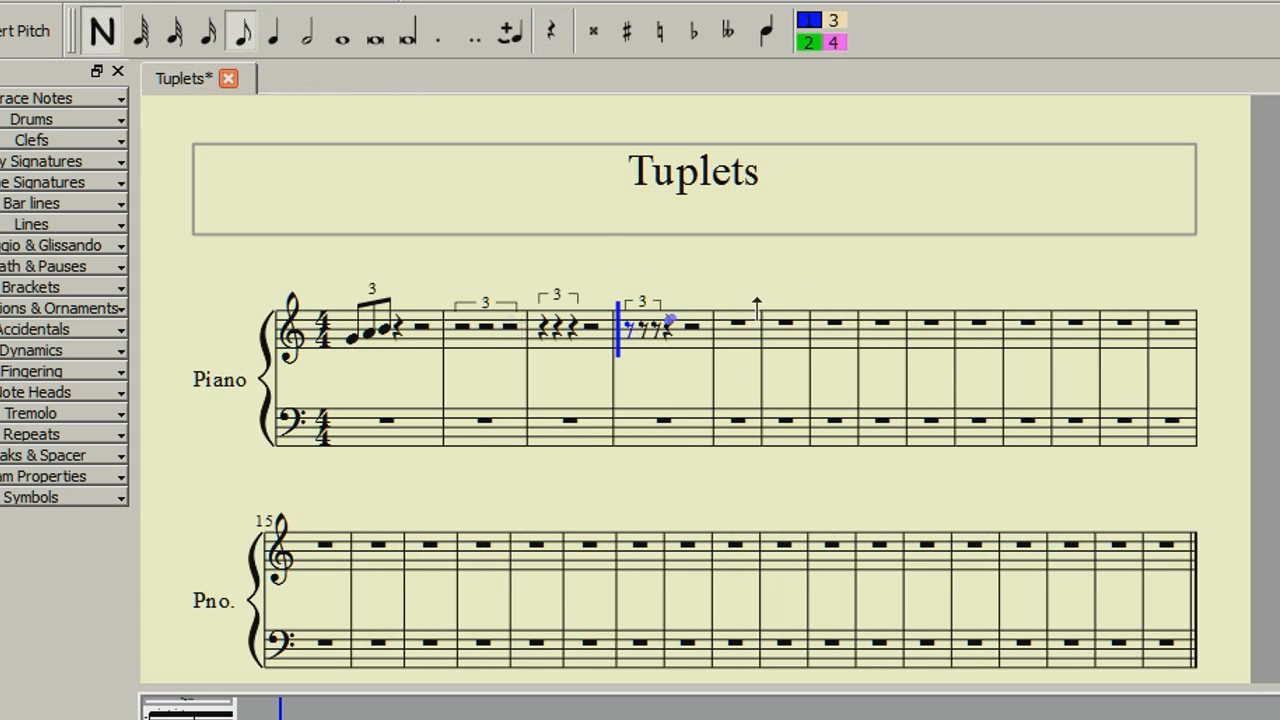
Leave note input mode with the four triplet measures unchanged.
click(100, 30)
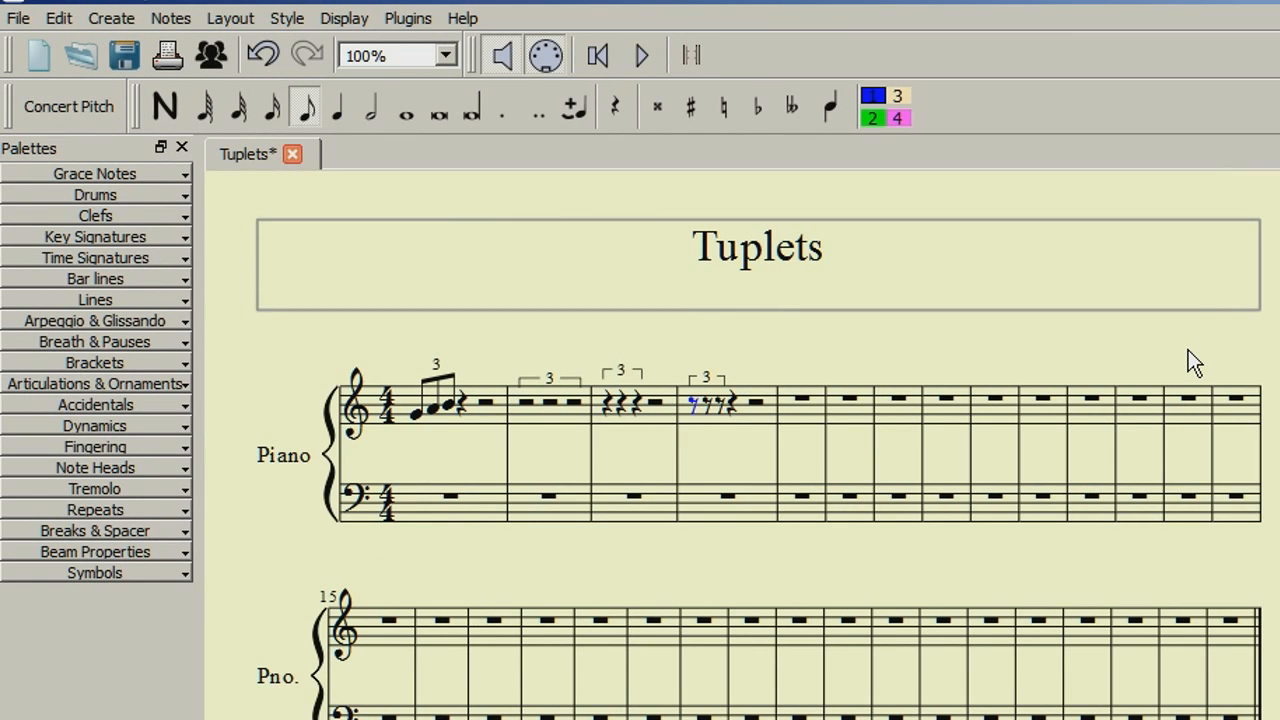
mouse_move(838, 445)
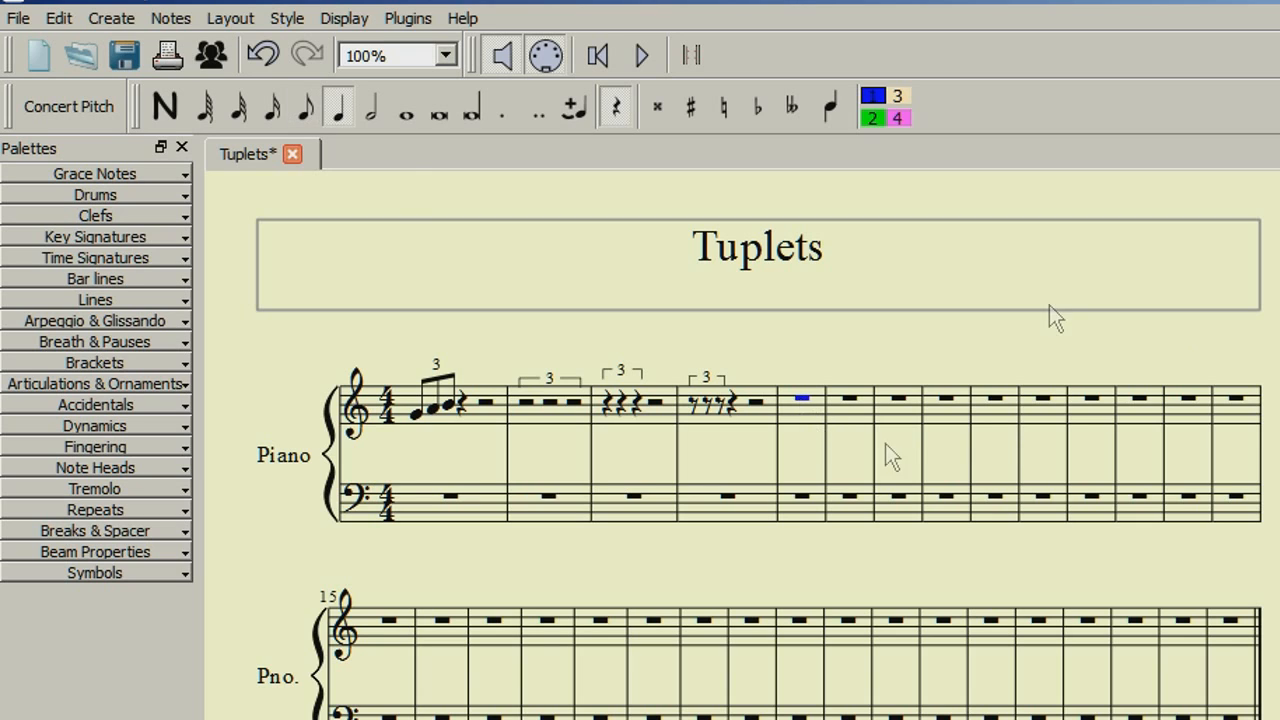
mouse_move(468, 182)
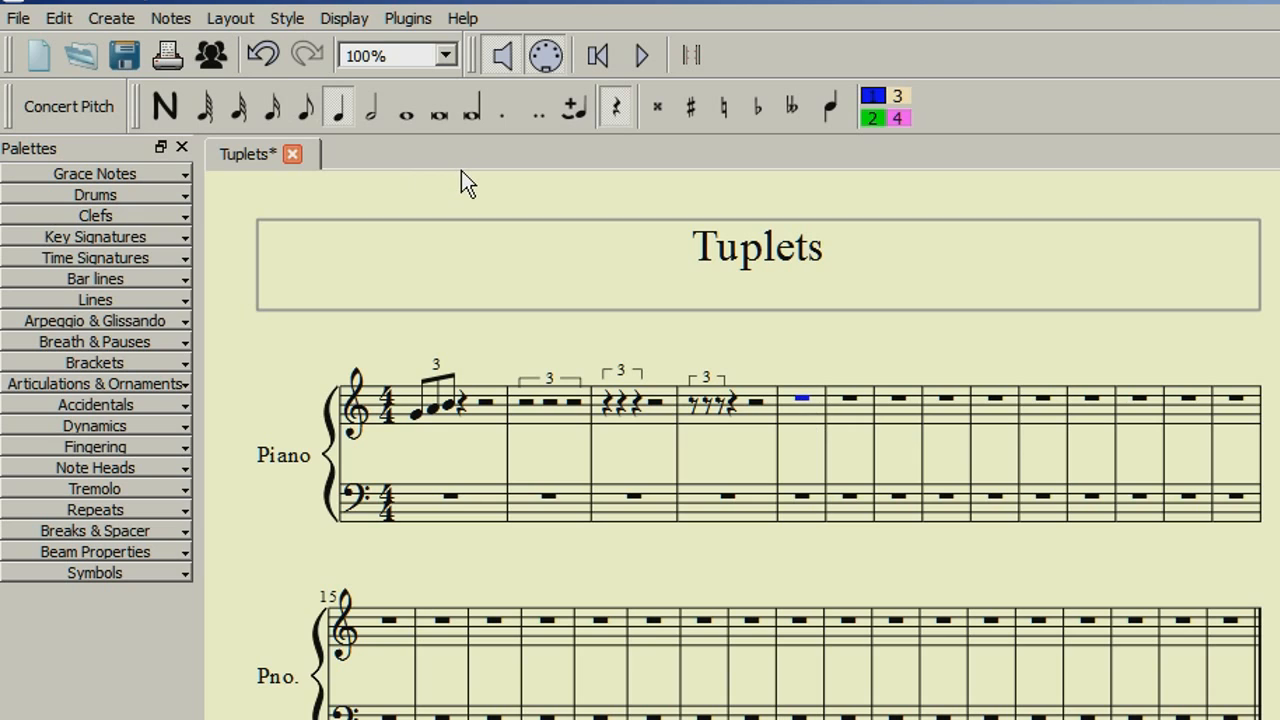
mouse_move(282, 107)
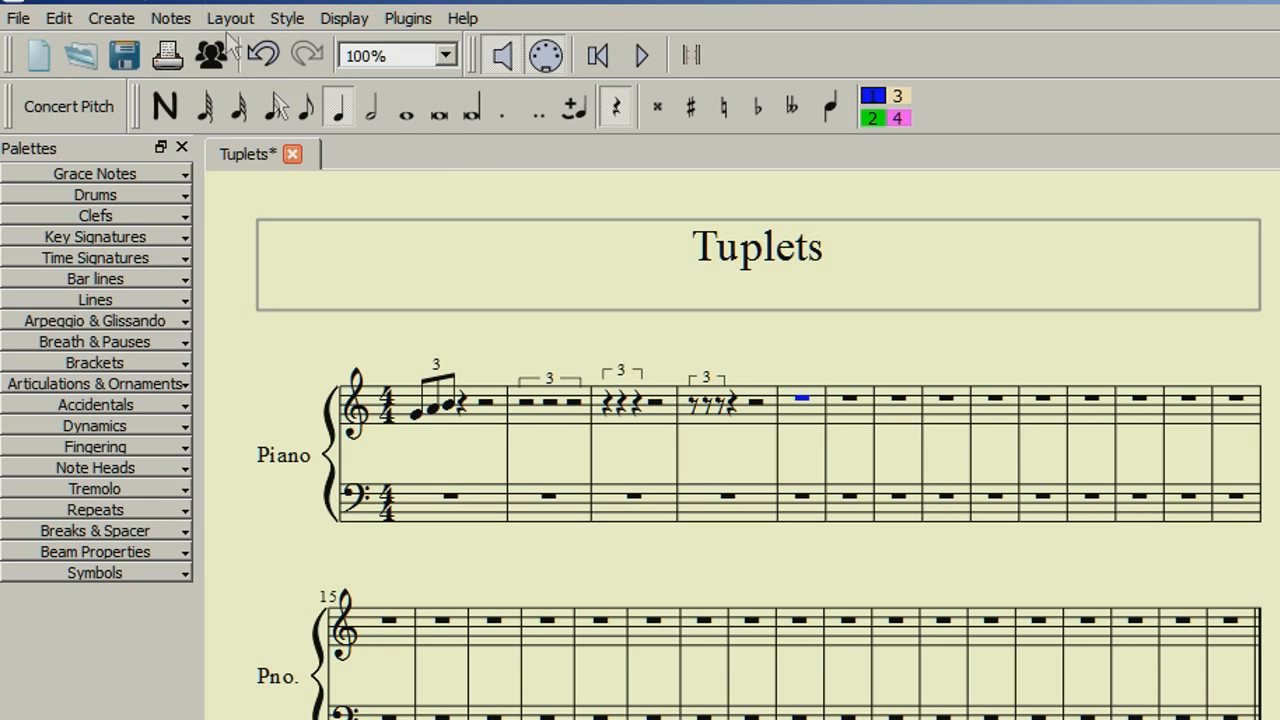
Open the Notes menu to apply a sextuplet to measure 5.
click(170, 18)
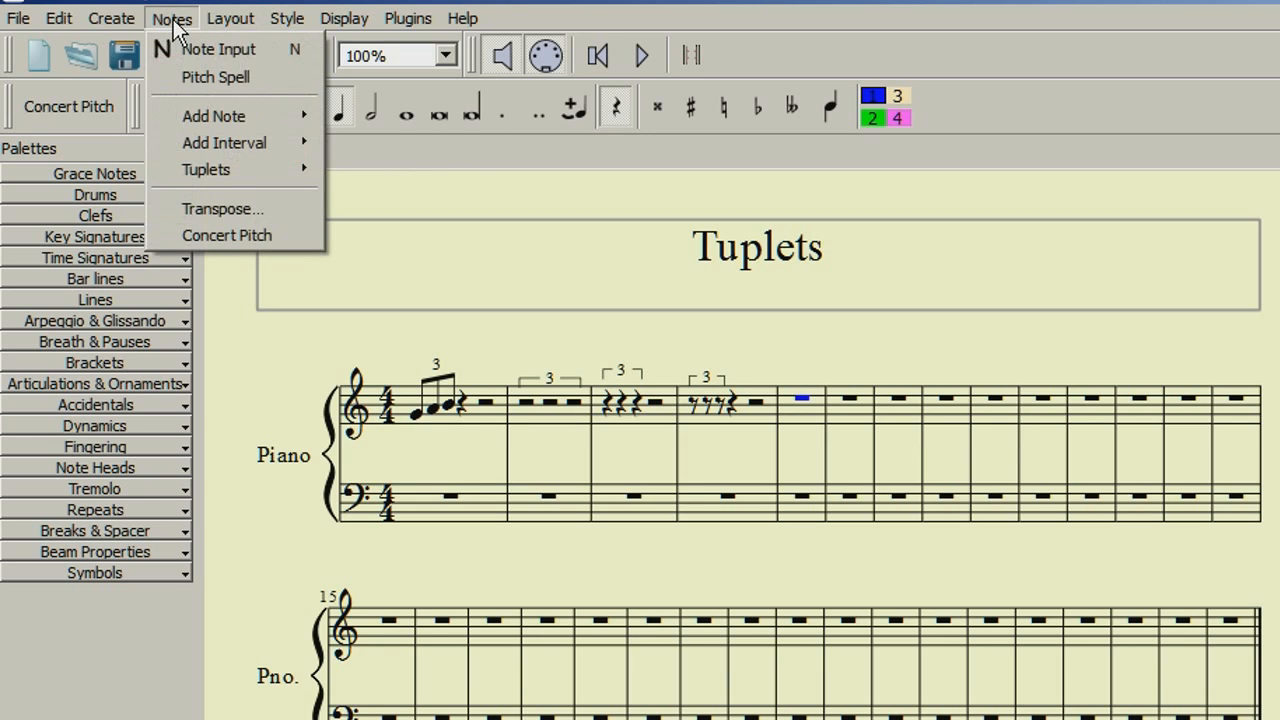
mouse_move(206, 169)
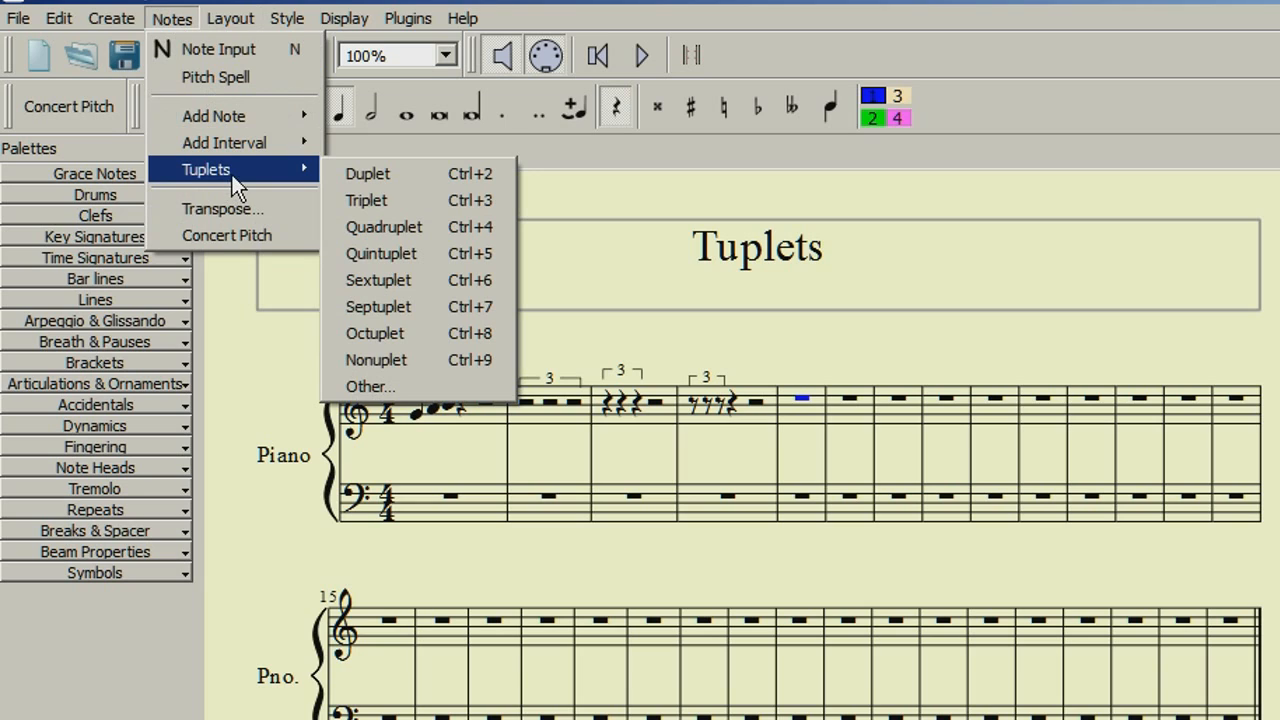
mouse_move(367, 173)
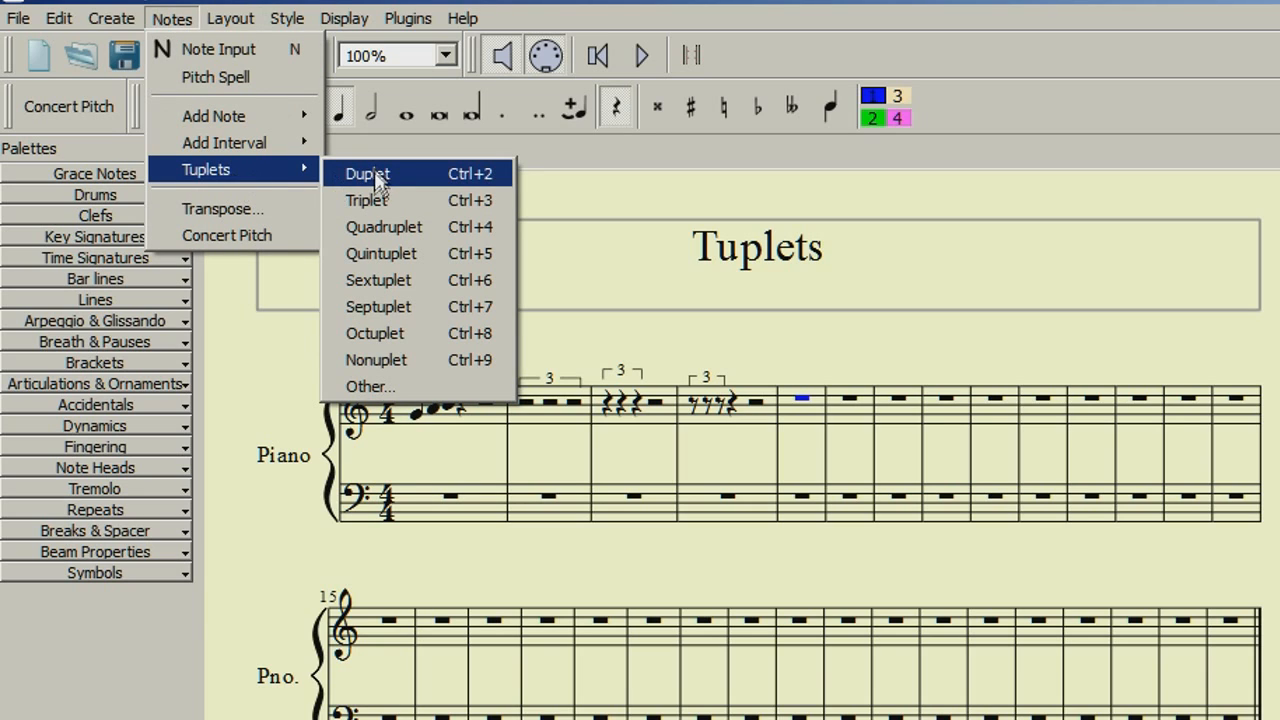
mouse_move(375, 195)
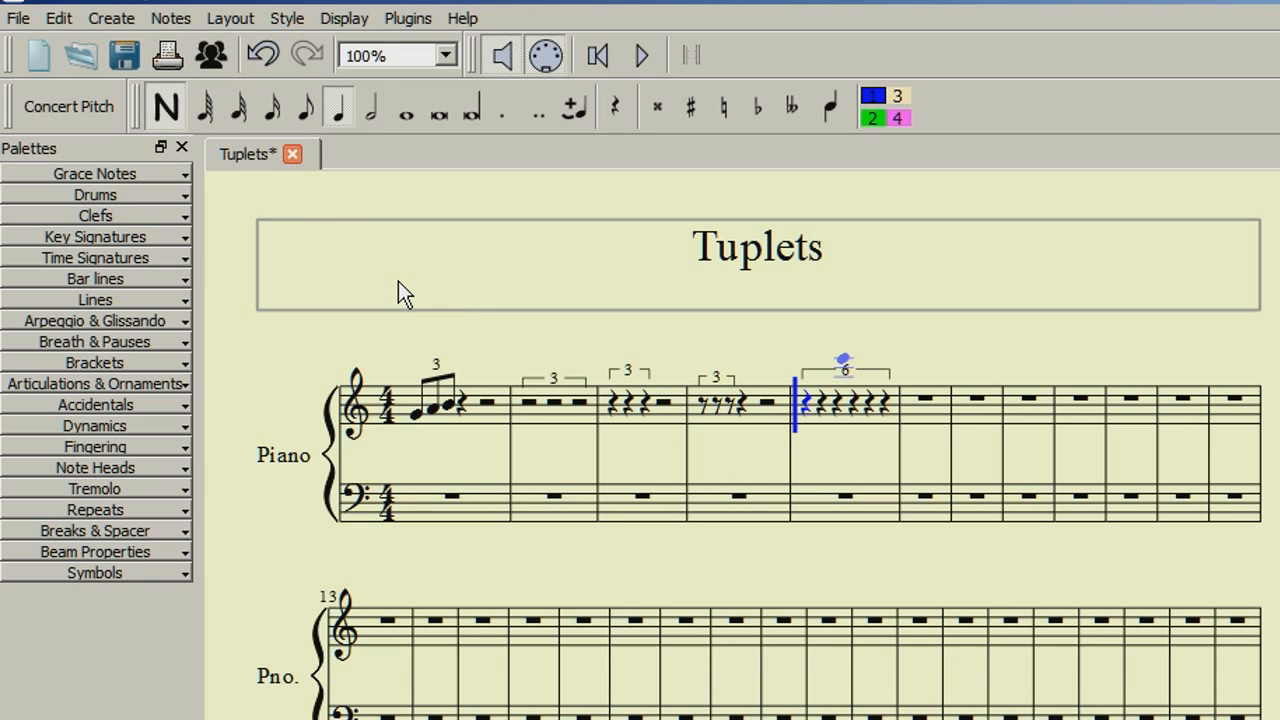
Make bar 2 start with a dotted quarter rest, then open Notes > Tuplets.
click(170, 18)
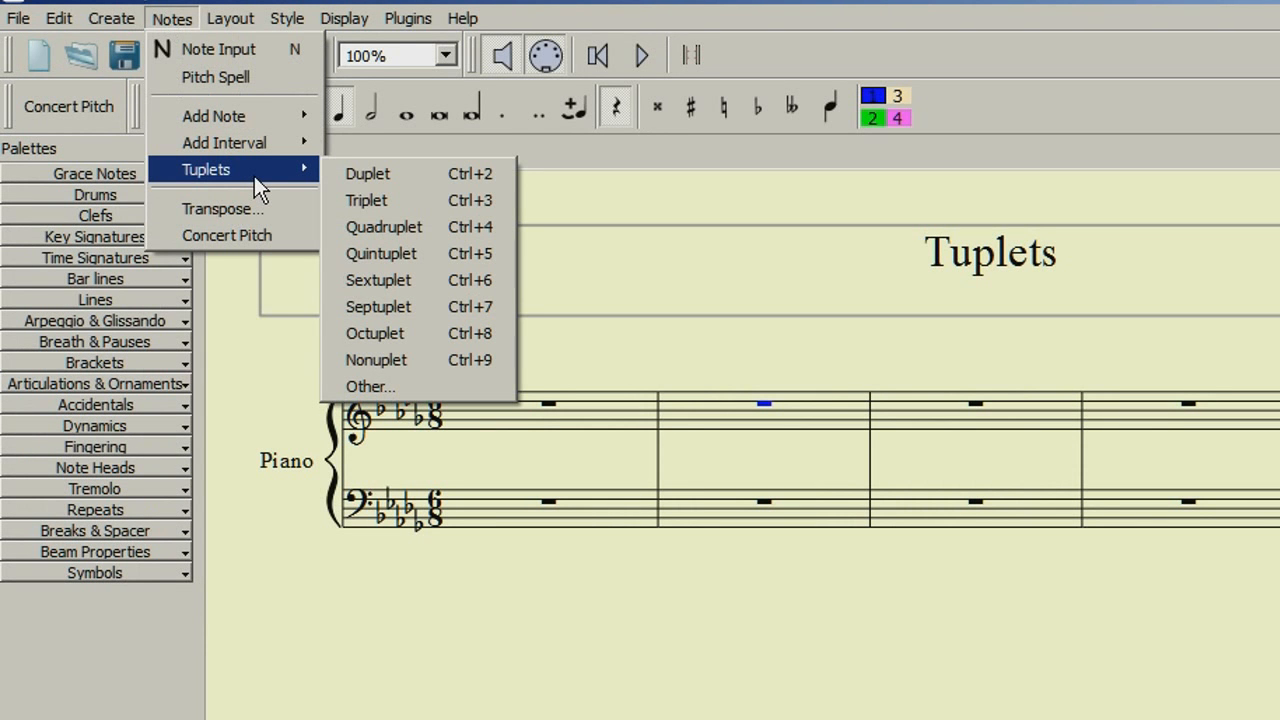
mouse_move(370, 387)
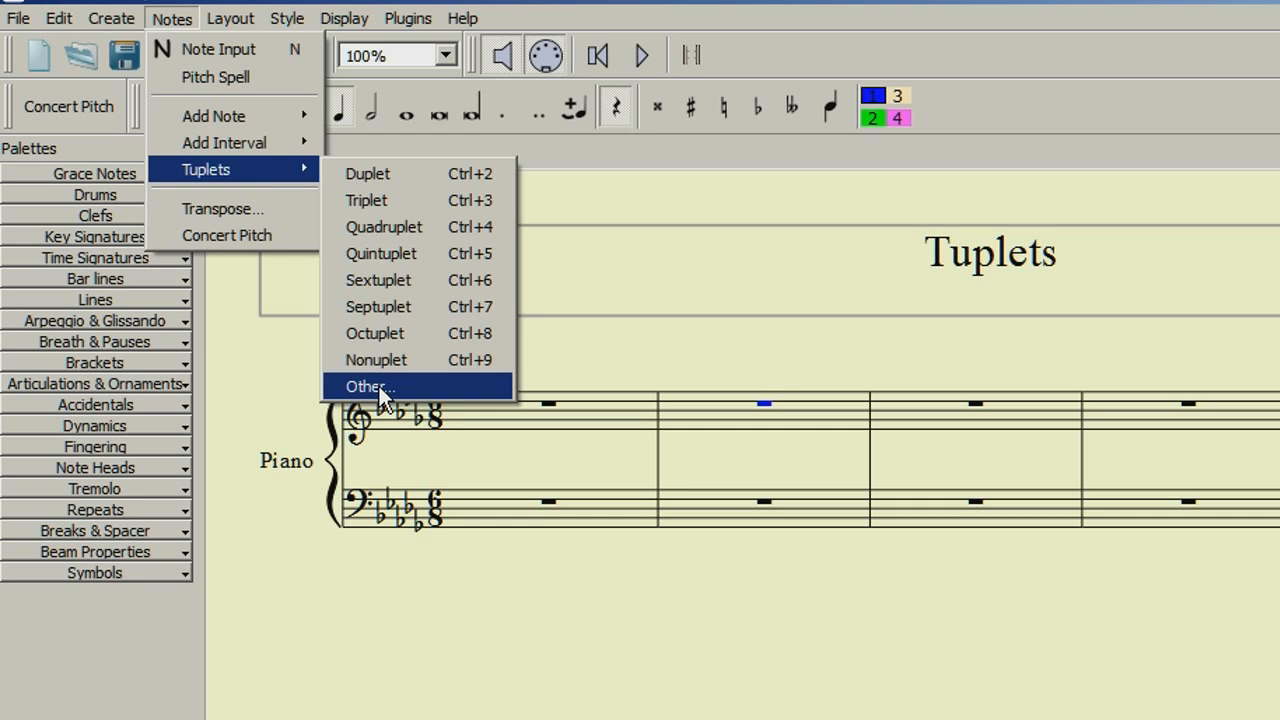
mouse_move(378, 410)
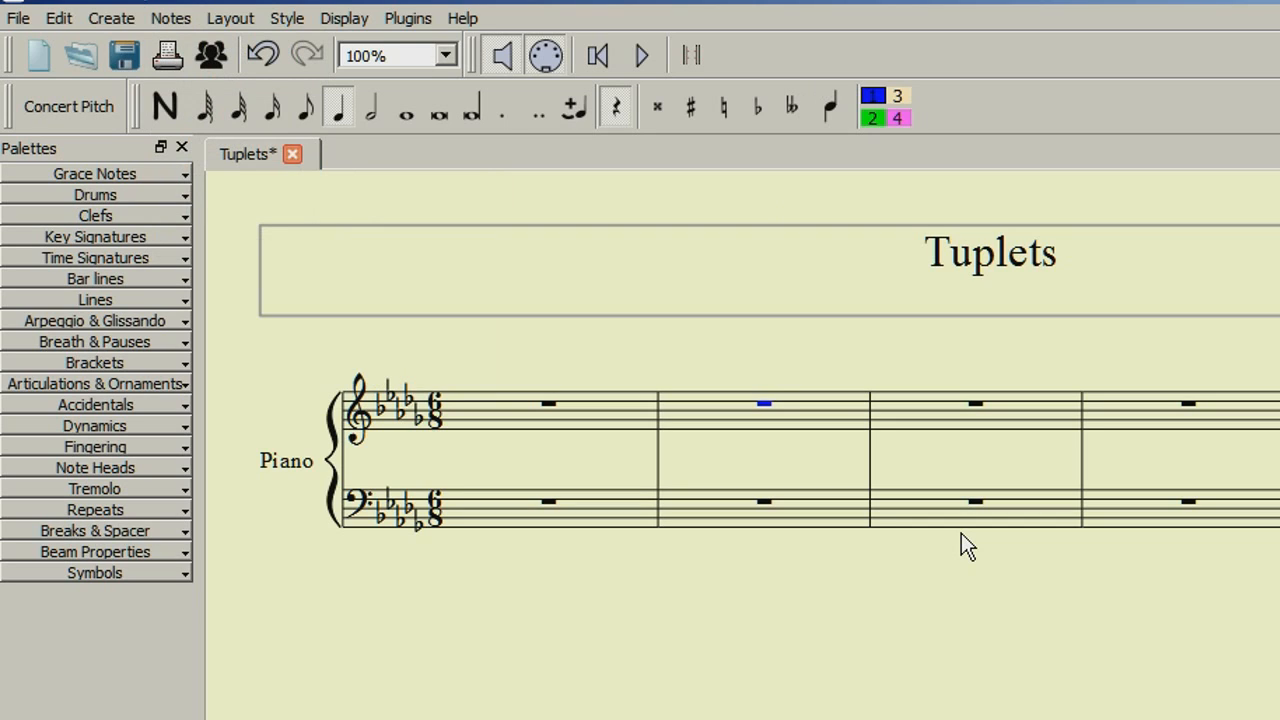
mouse_move(472, 130)
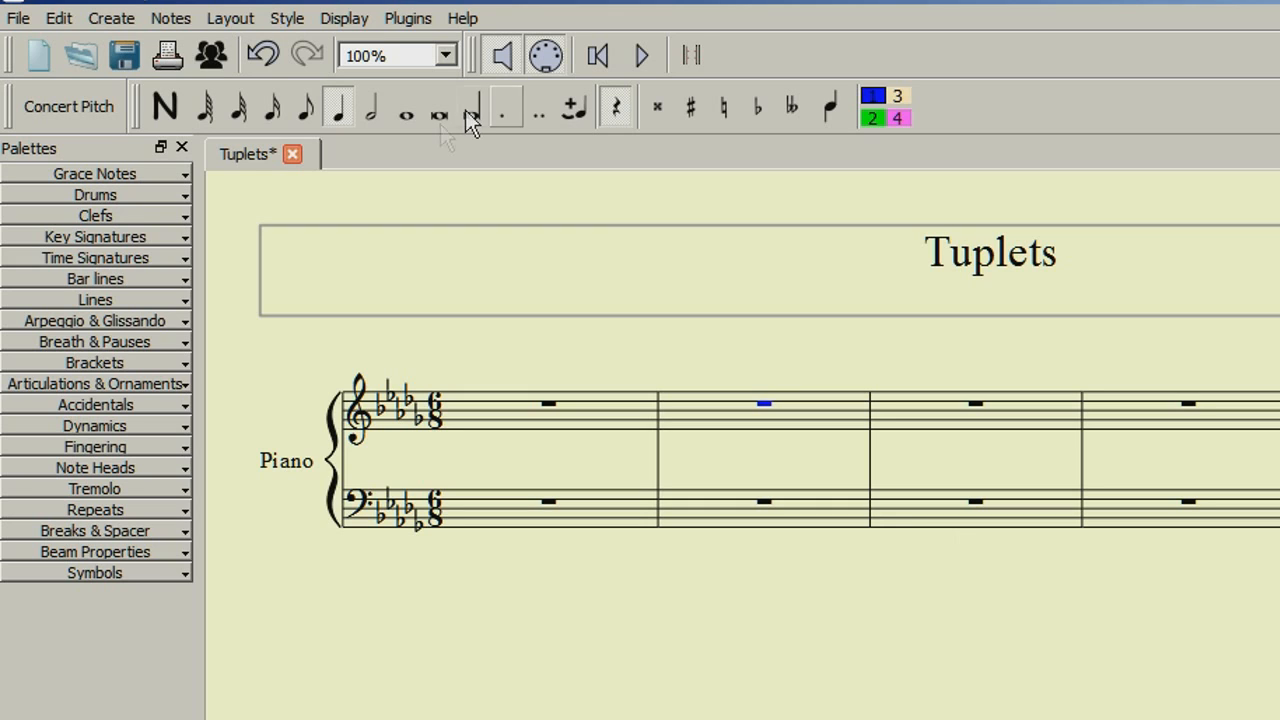
click(505, 108)
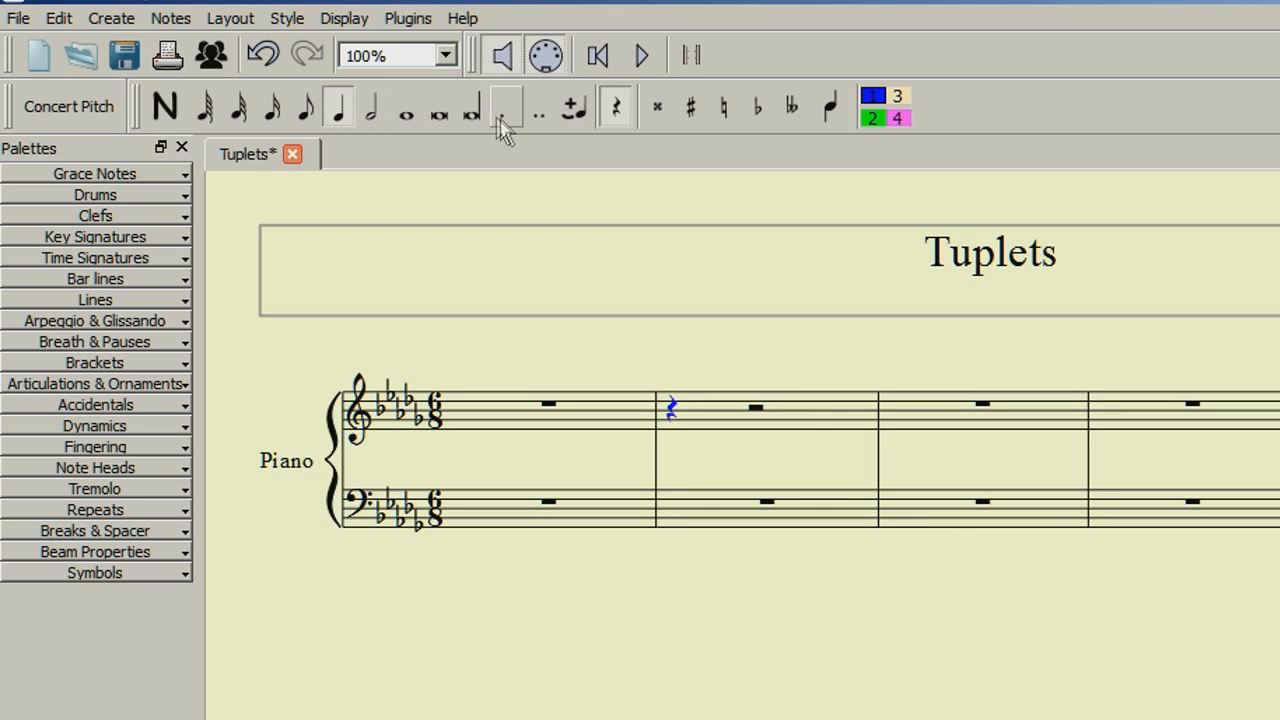
click(505, 108)
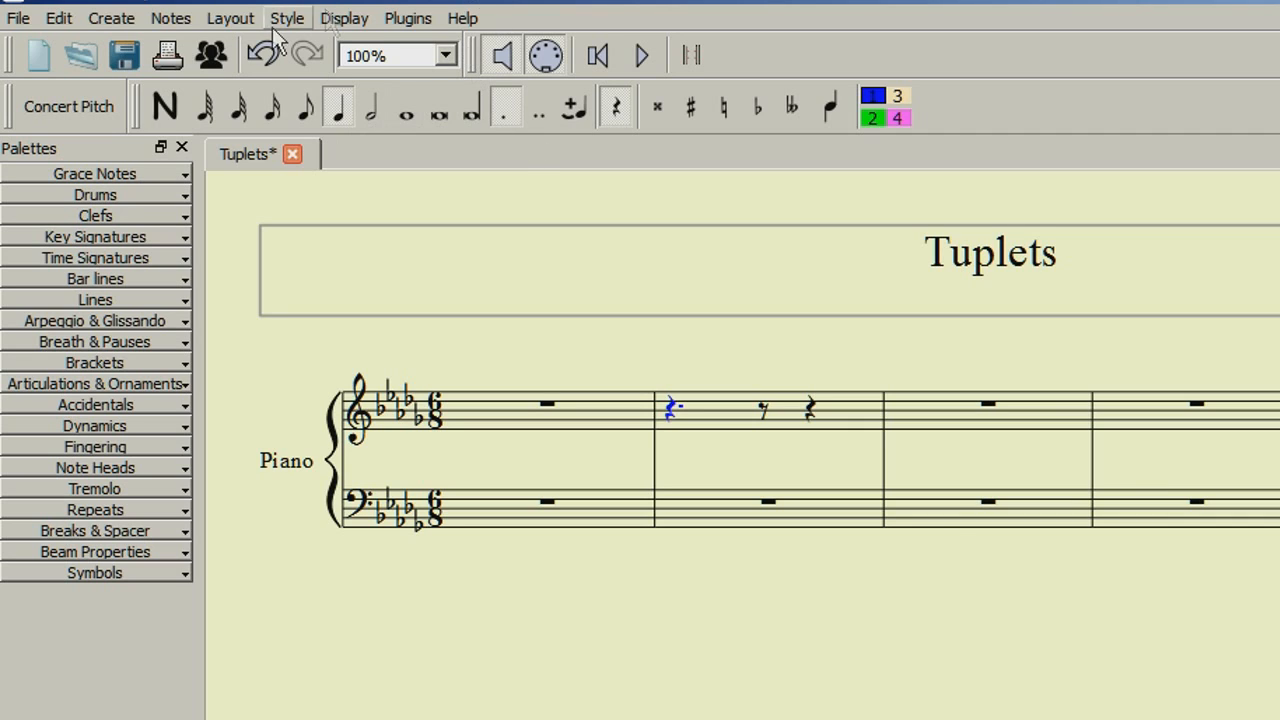
click(170, 18)
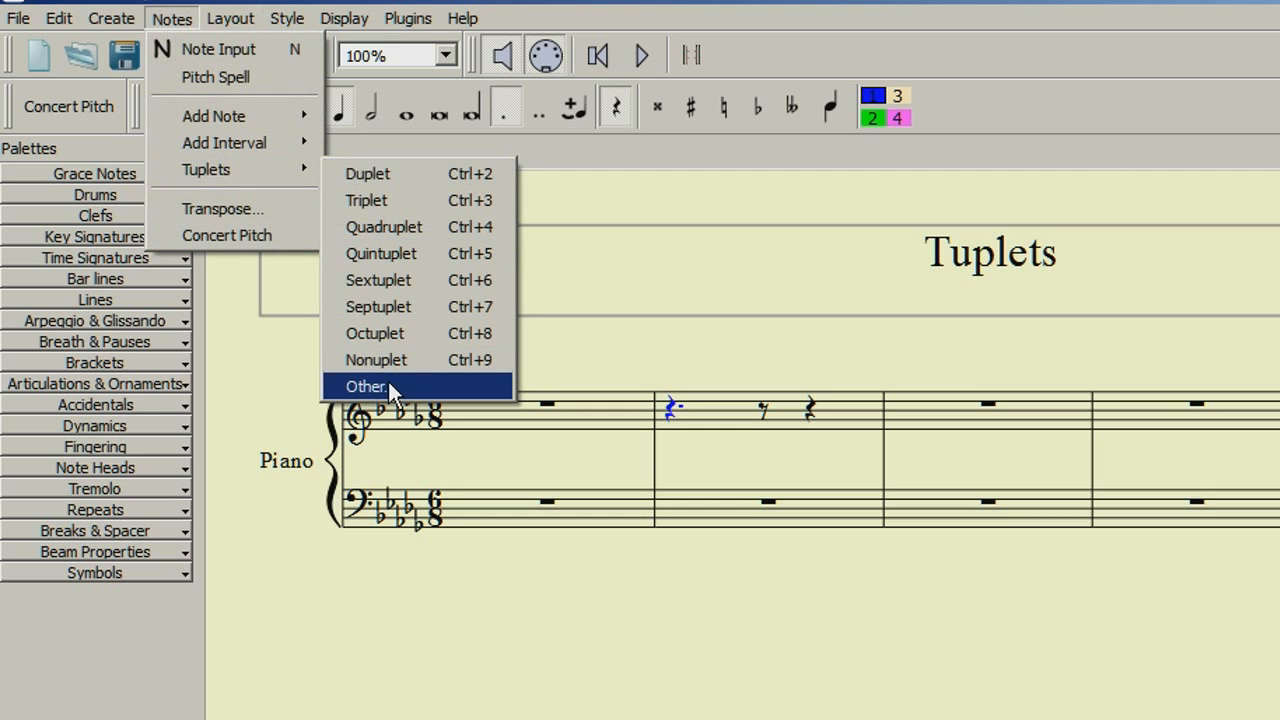
In the custom Create Tuplet dialog, change the relation from 3/2 to 4/3.
click(367, 387)
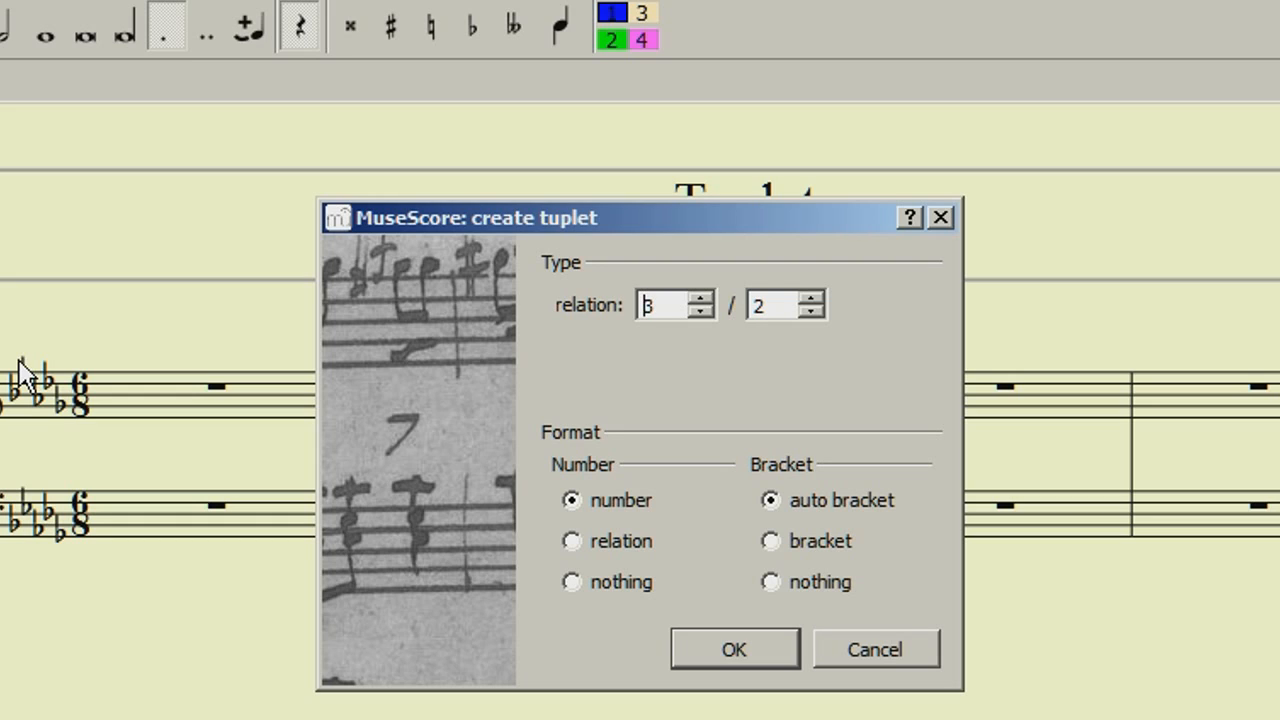
click(665, 305)
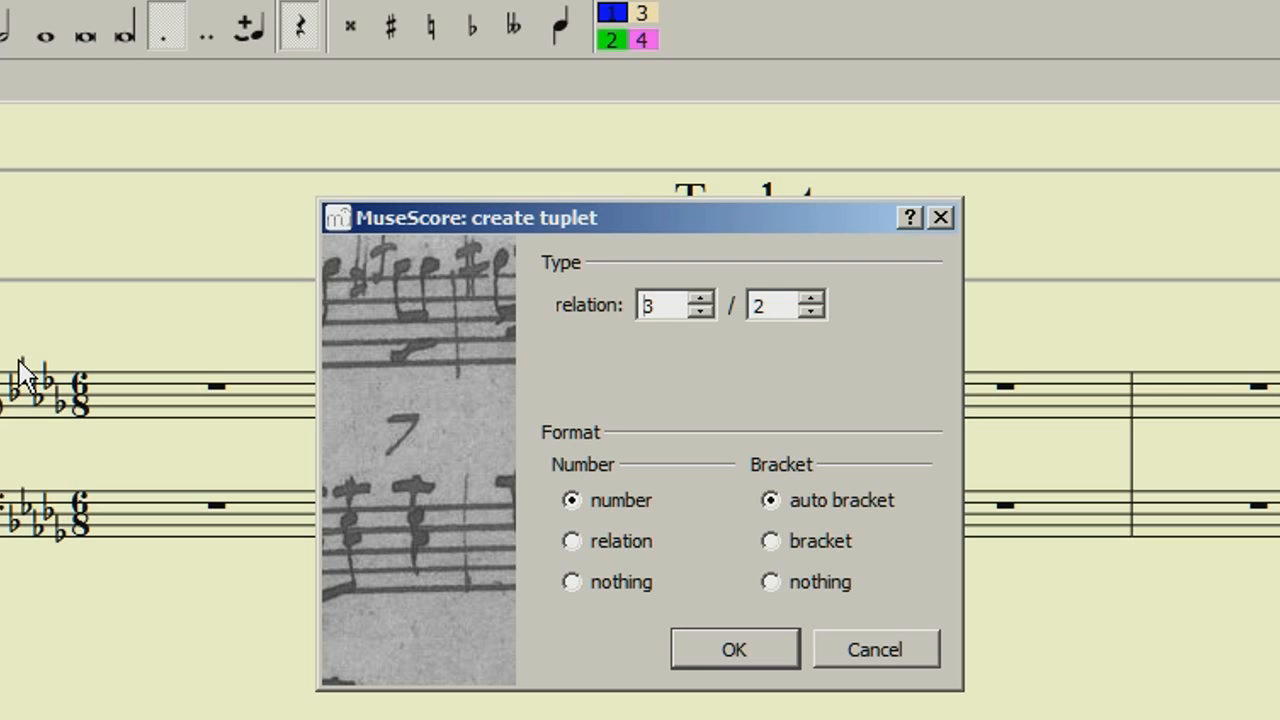
mouse_move(192, 415)
text(4)
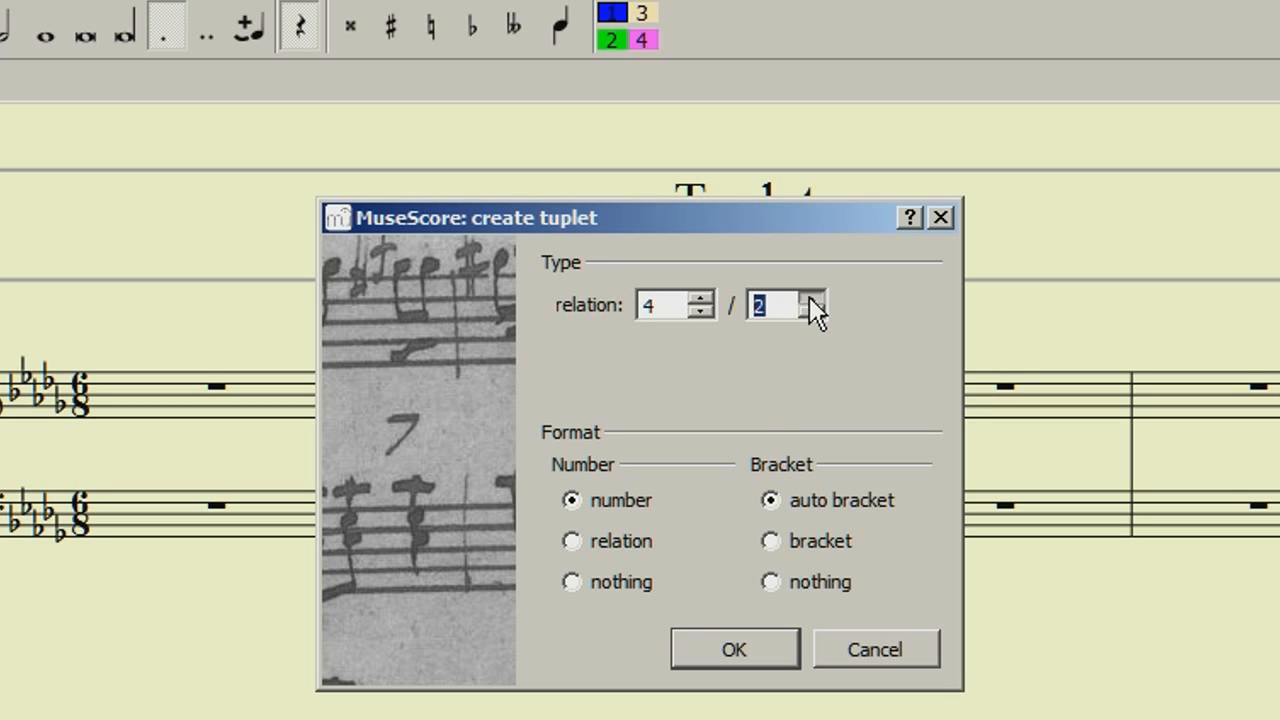
click(812, 298)
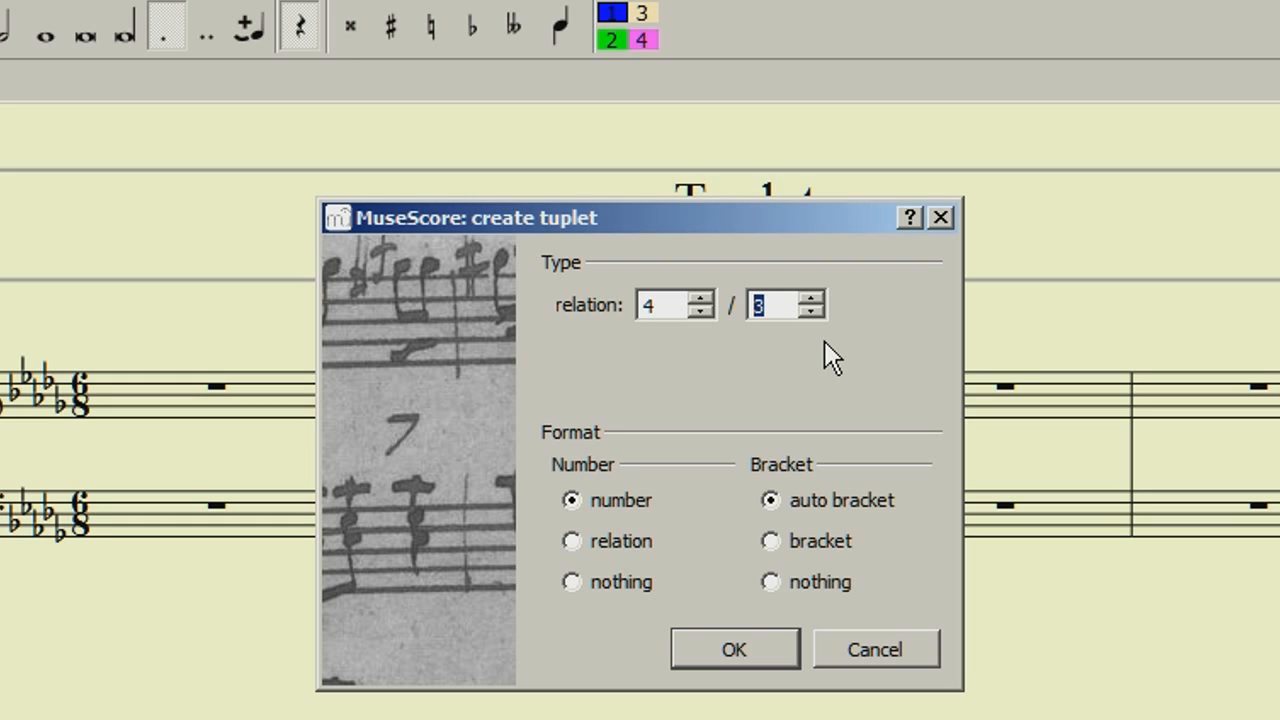
mouse_move(715, 658)
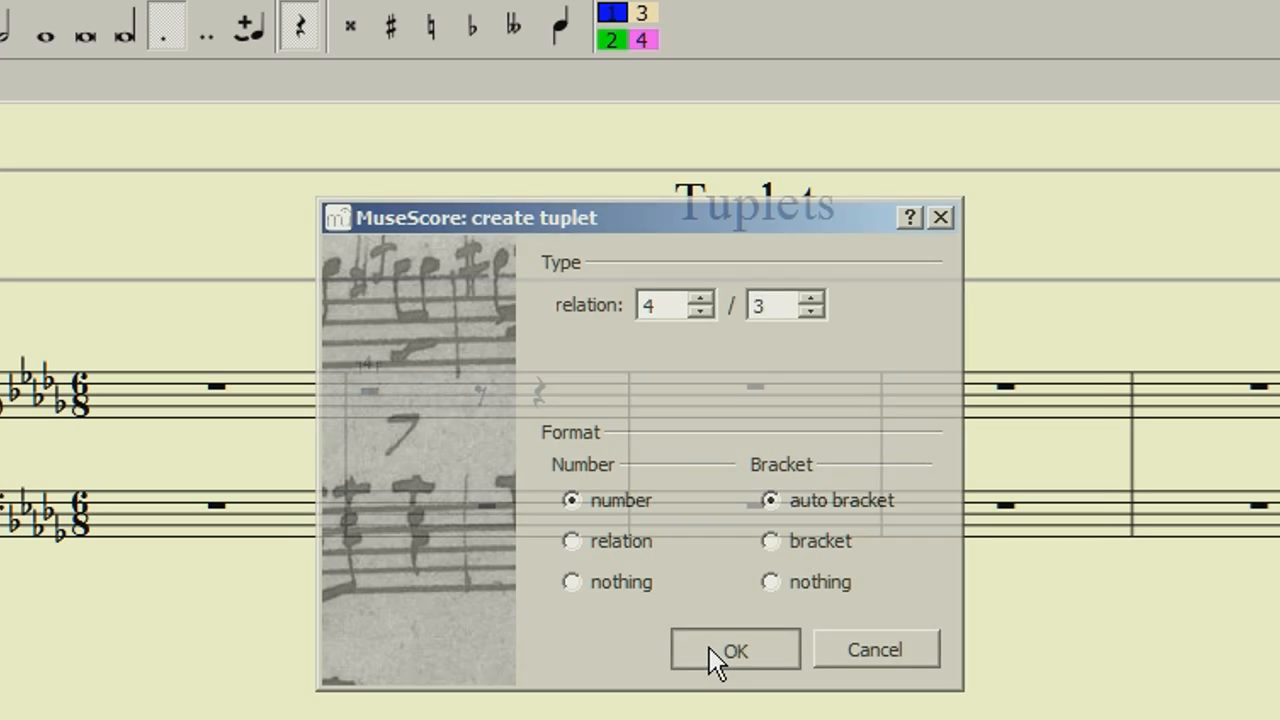
Create the 4-over-3 tuplet, select bar 2 and set the entry duration.
click(734, 649)
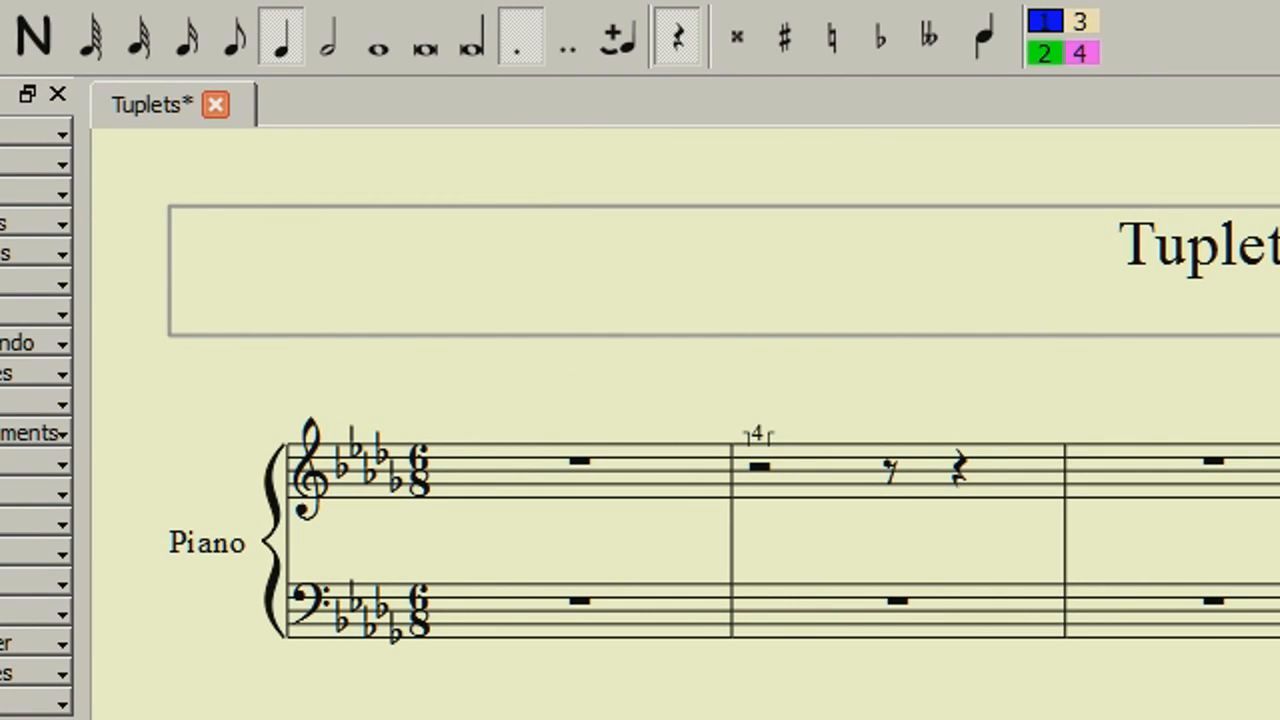
click(760, 466)
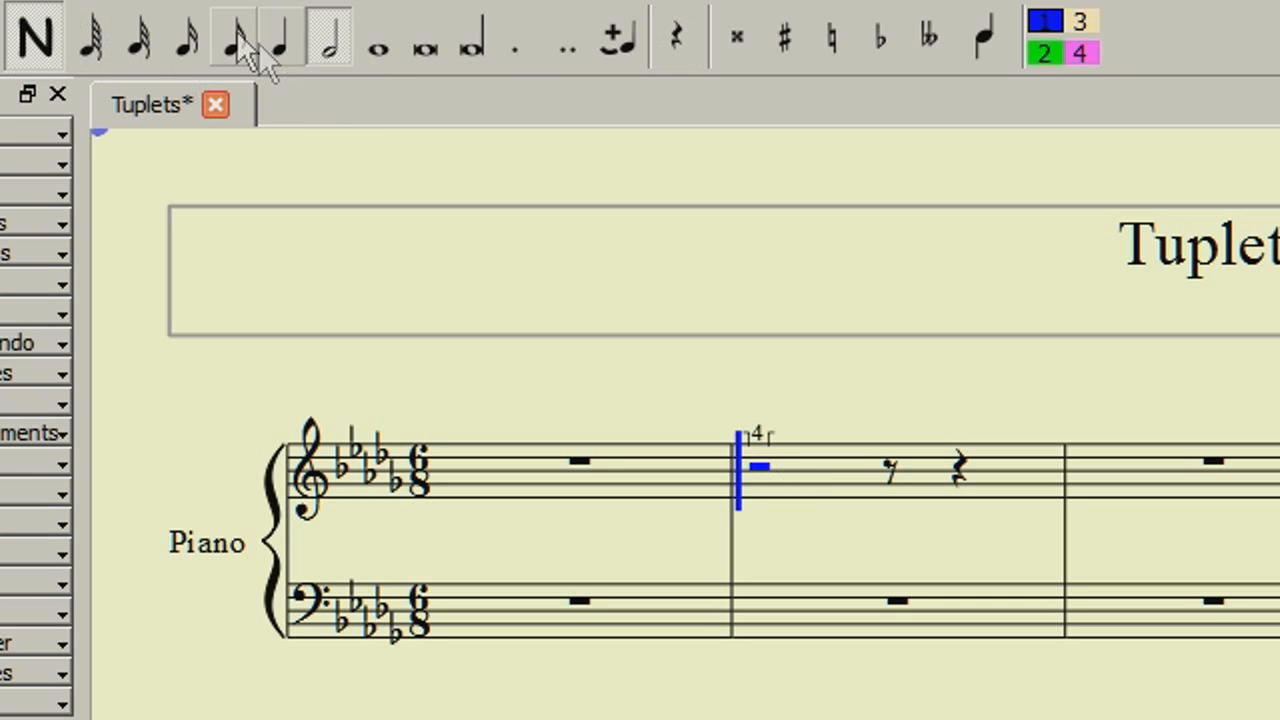
click(232, 38)
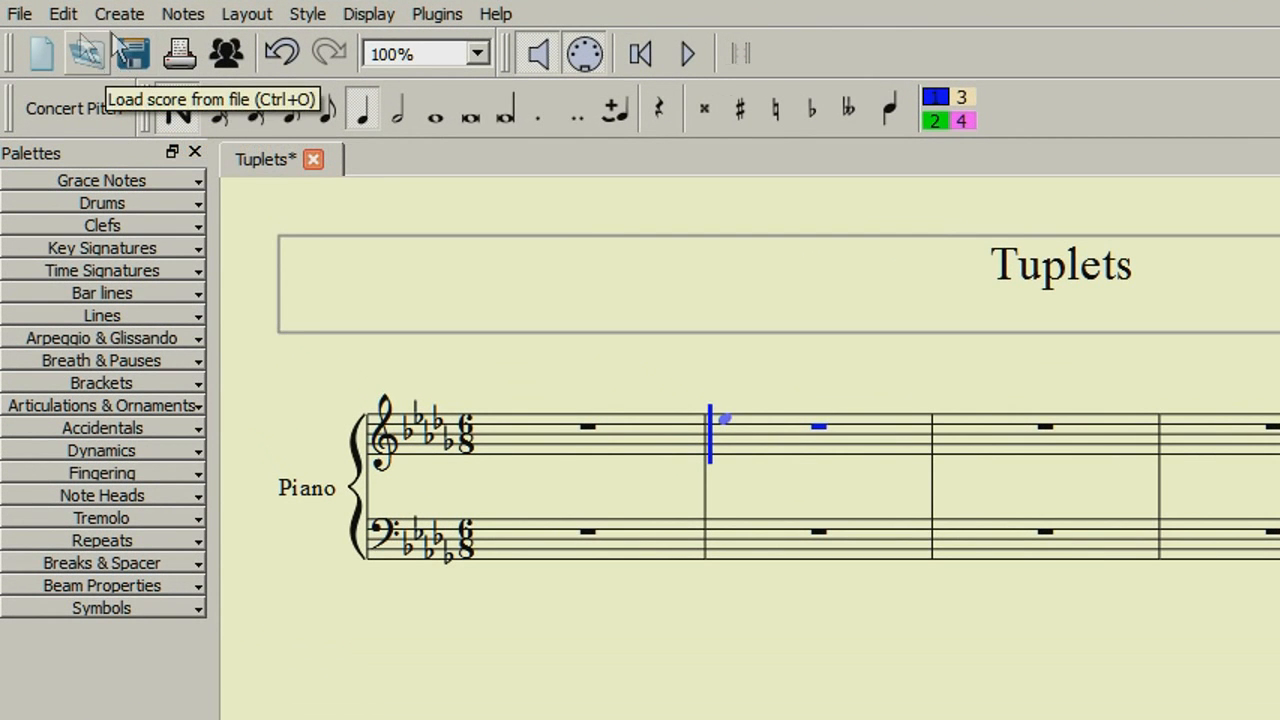
Create a 48-over-6 custom tuplet in bar 2 via Notes > Tuplets > Other.
click(119, 13)
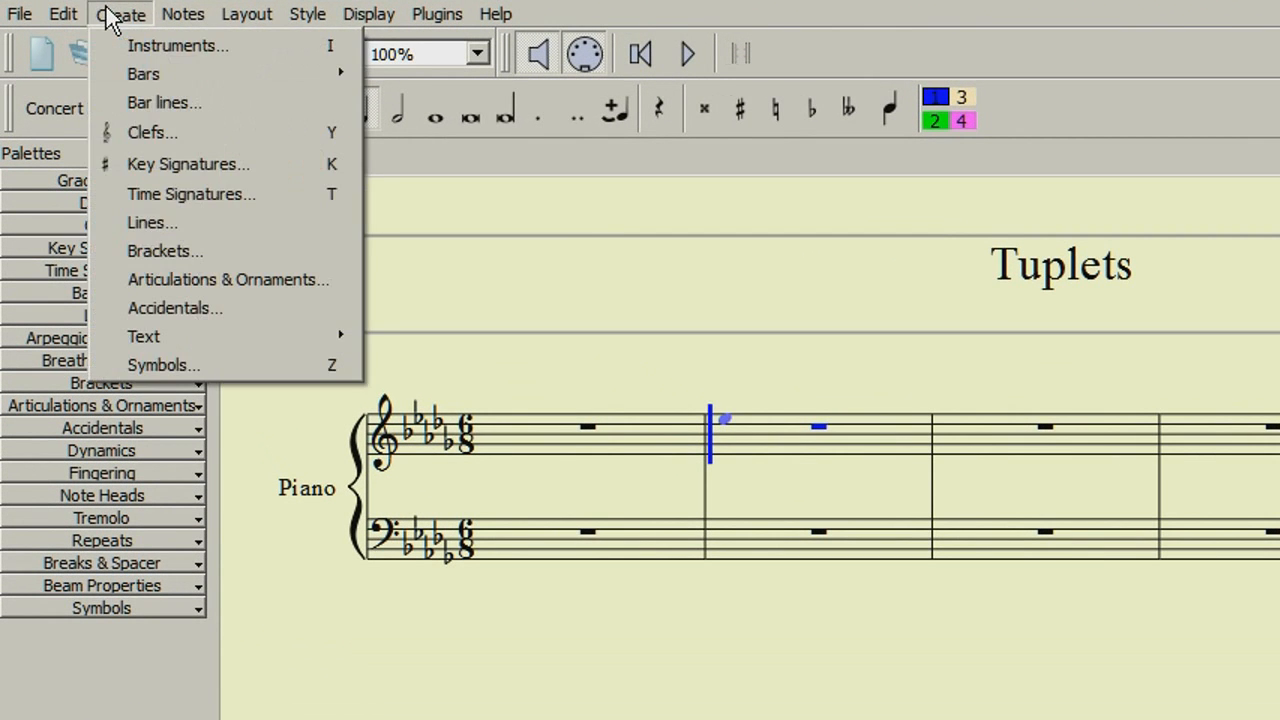
click(183, 14)
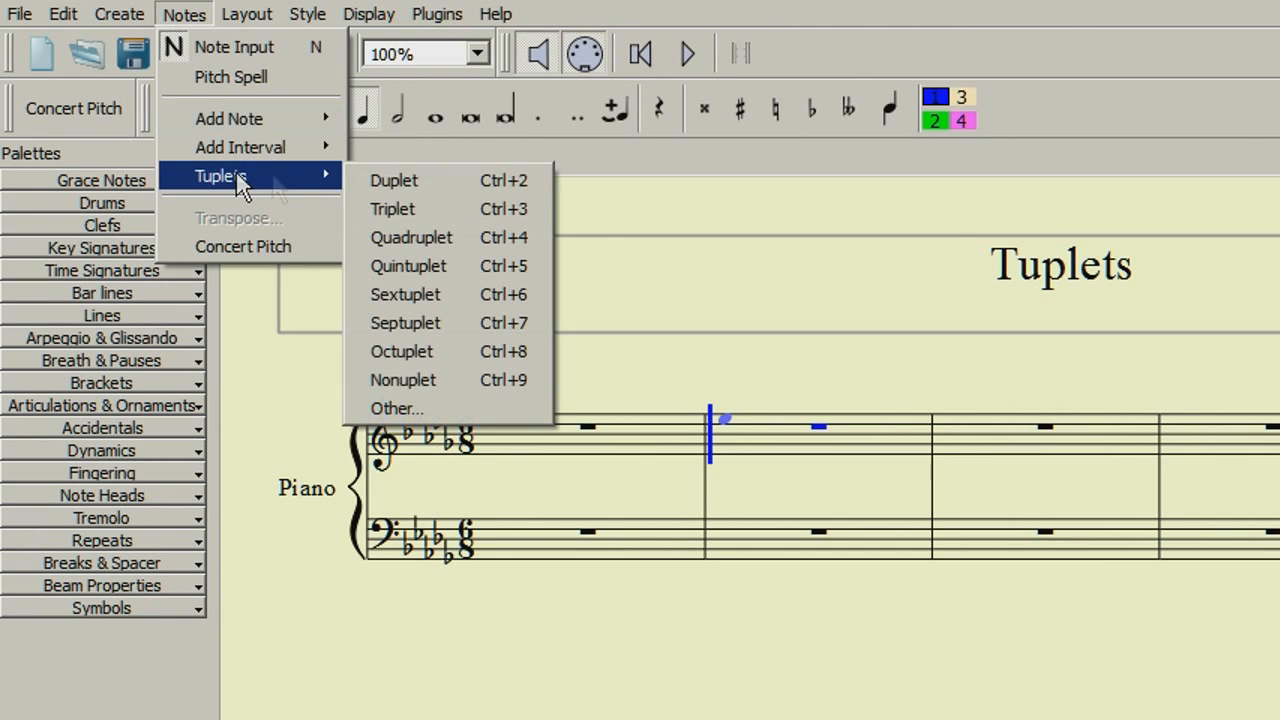
click(397, 408)
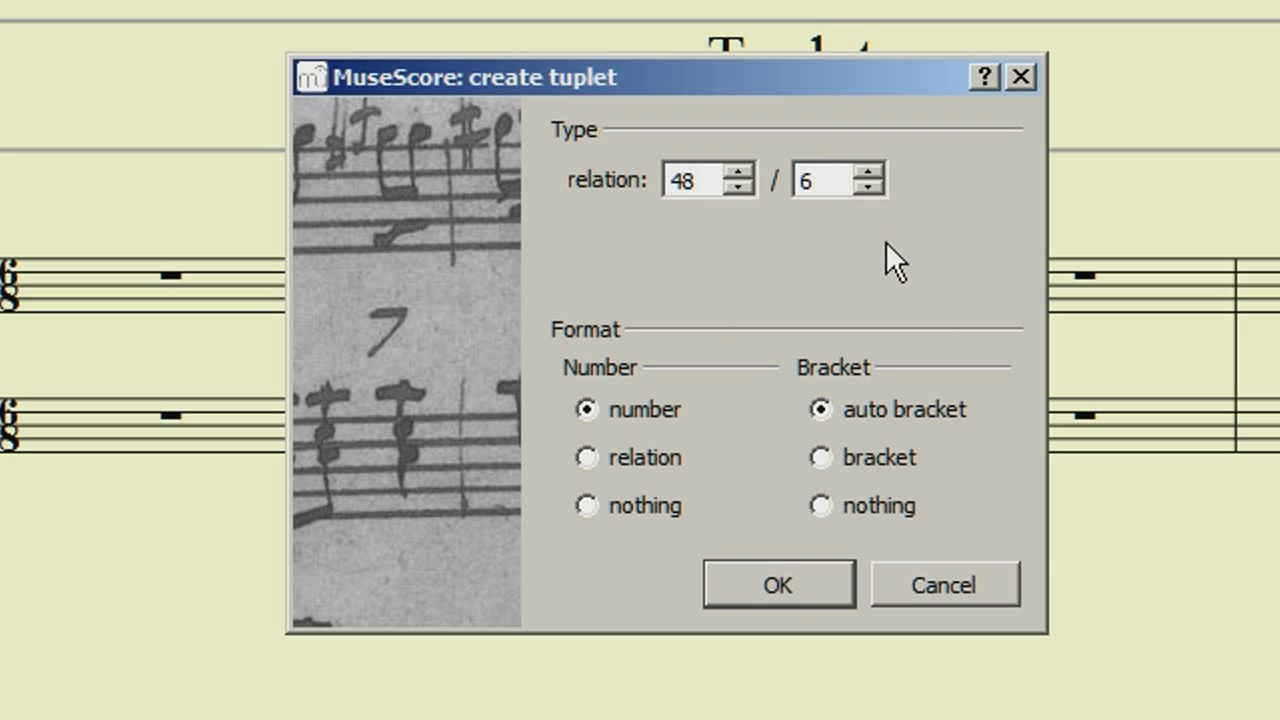
click(778, 583)
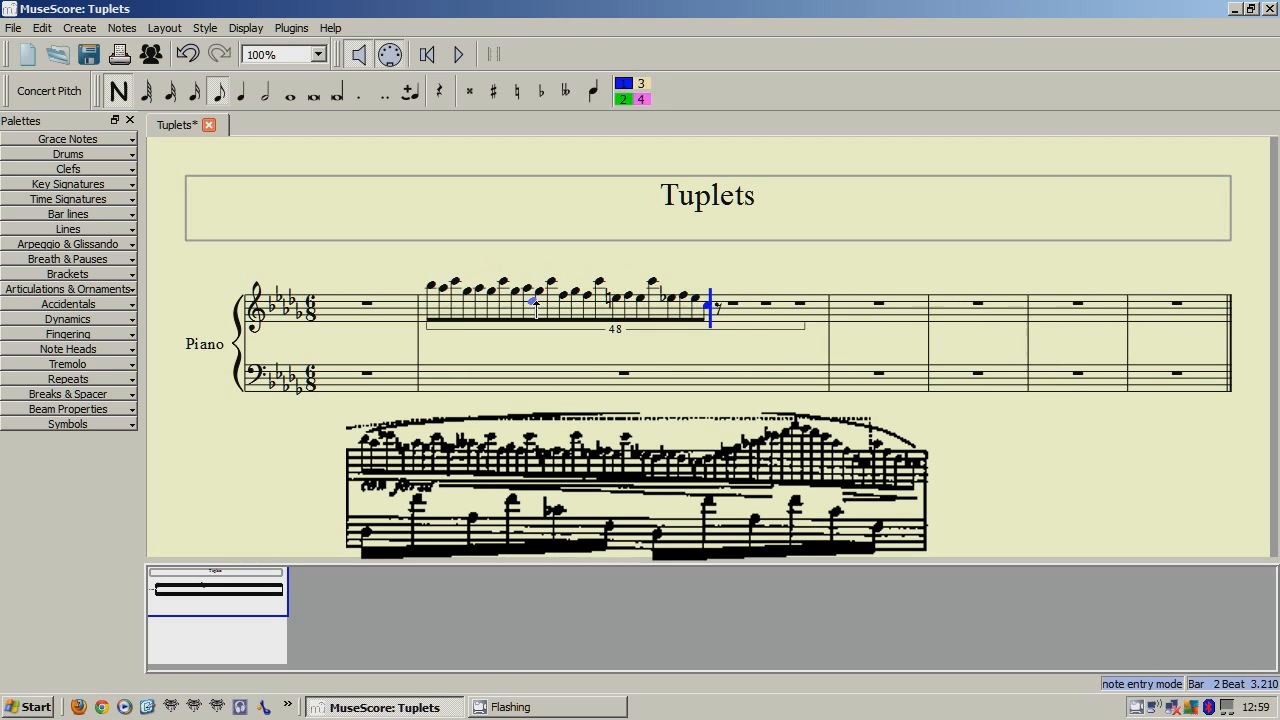
Finish entering the run, correct note pitches, and open the Lines palette for the 8va.
key(Right)
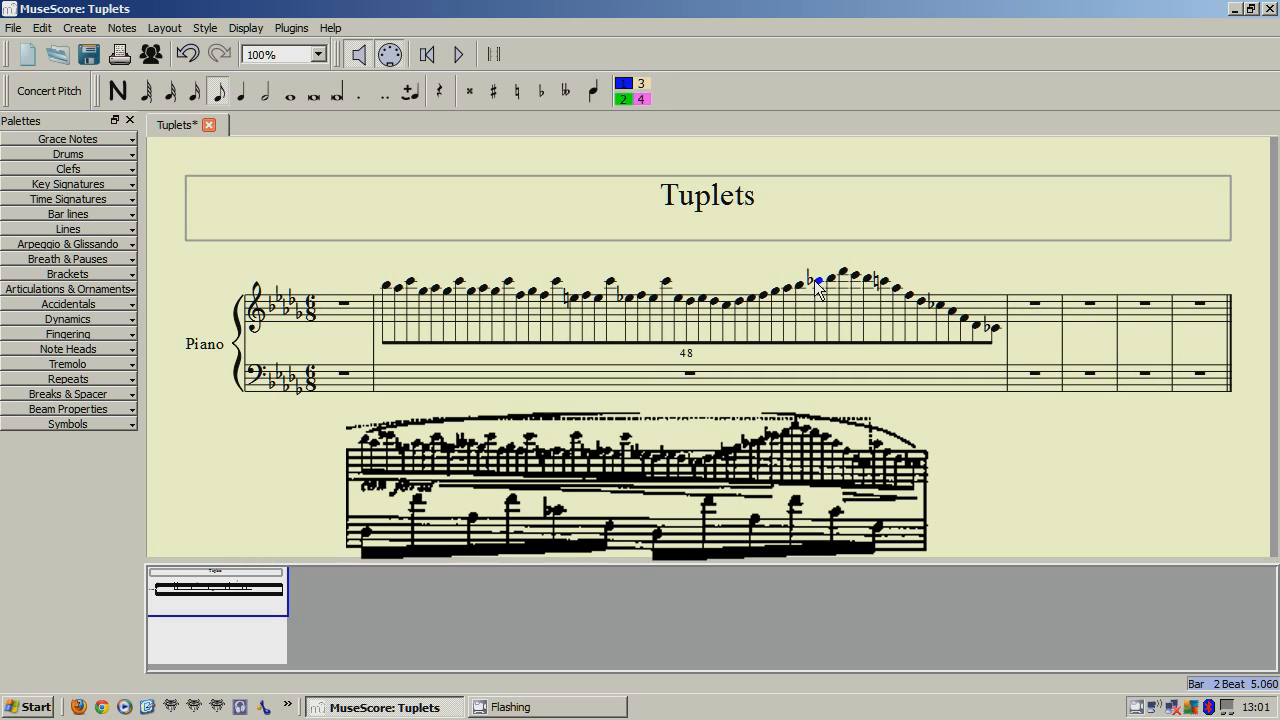
click(725, 305)
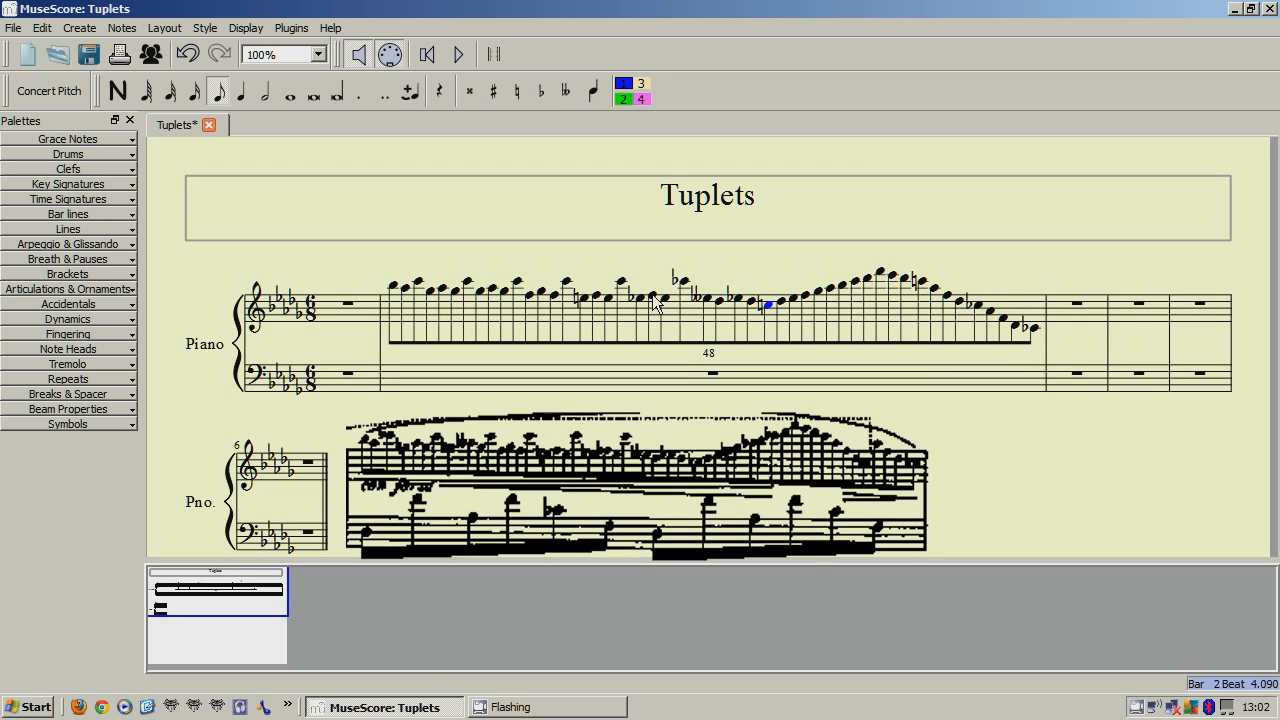
click(563, 284)
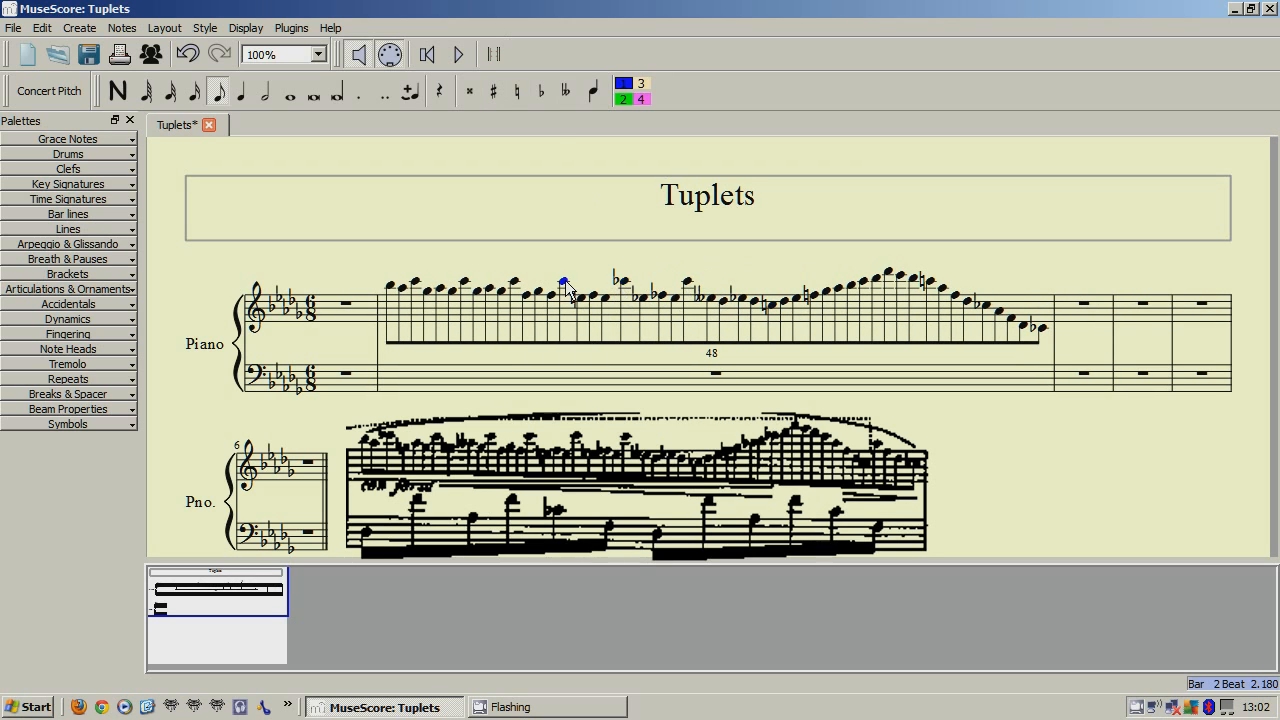
click(512, 283)
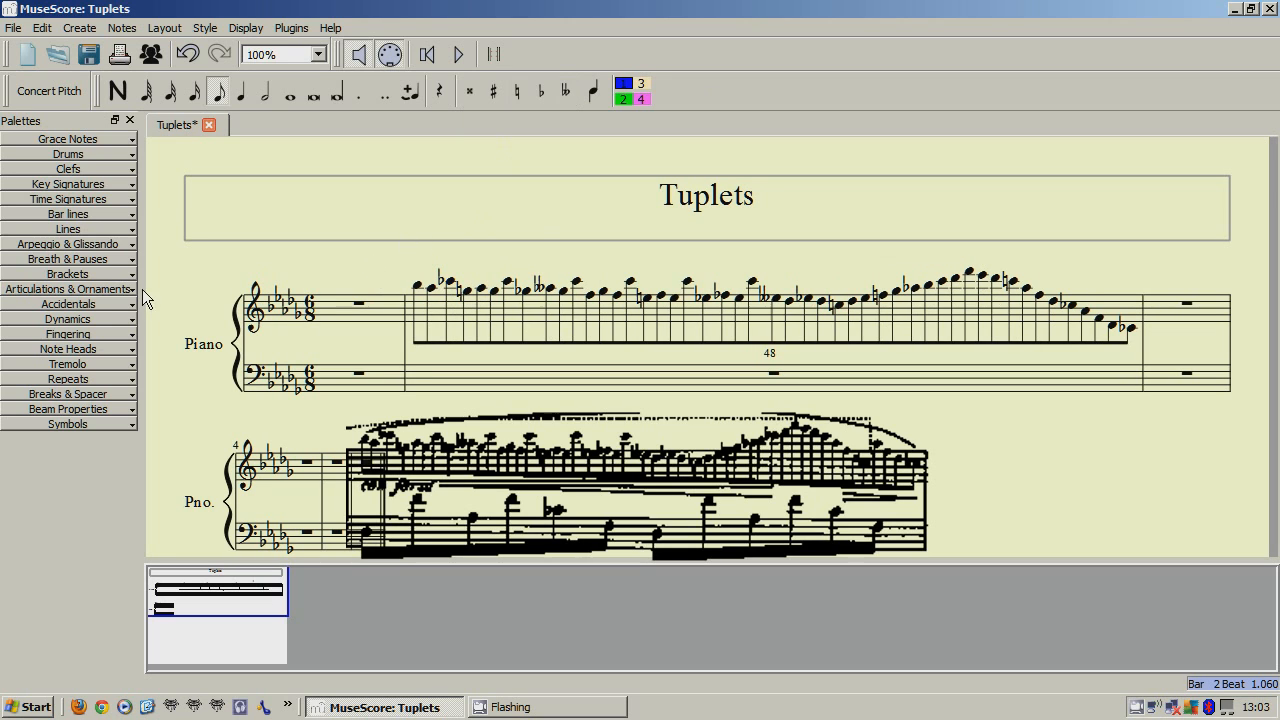
click(68, 229)
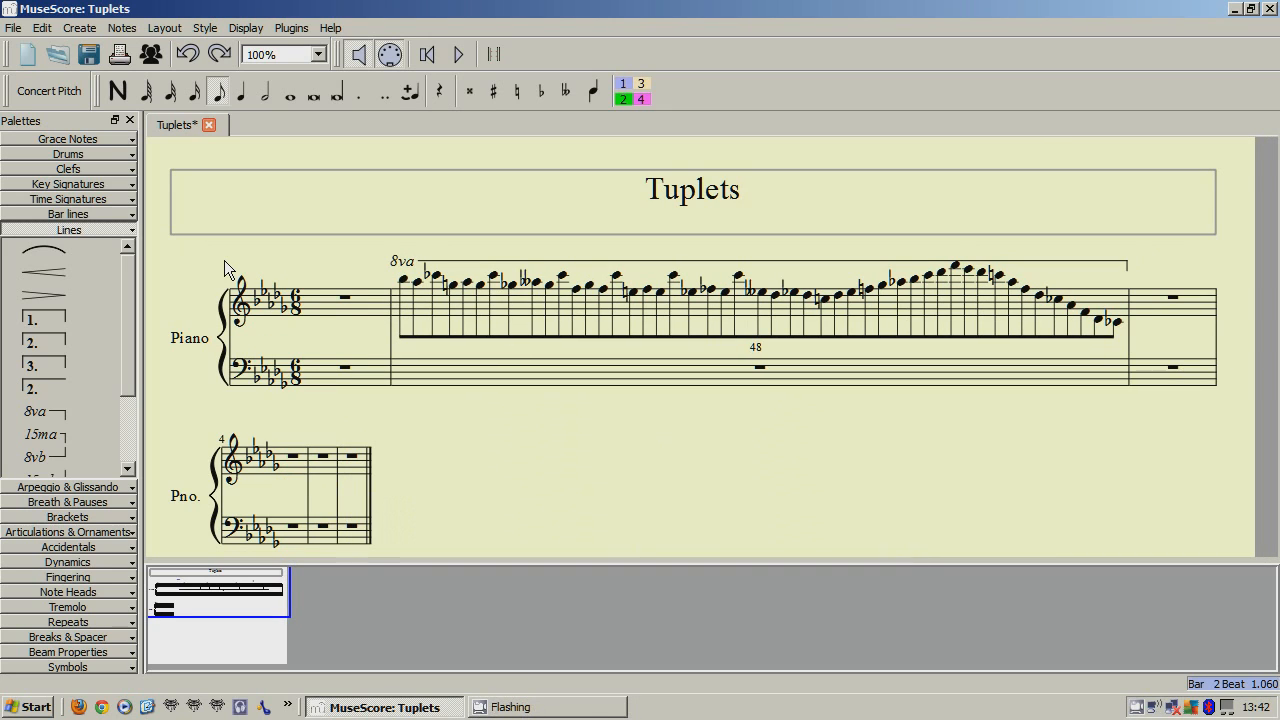
mouse_move(1100, 280)
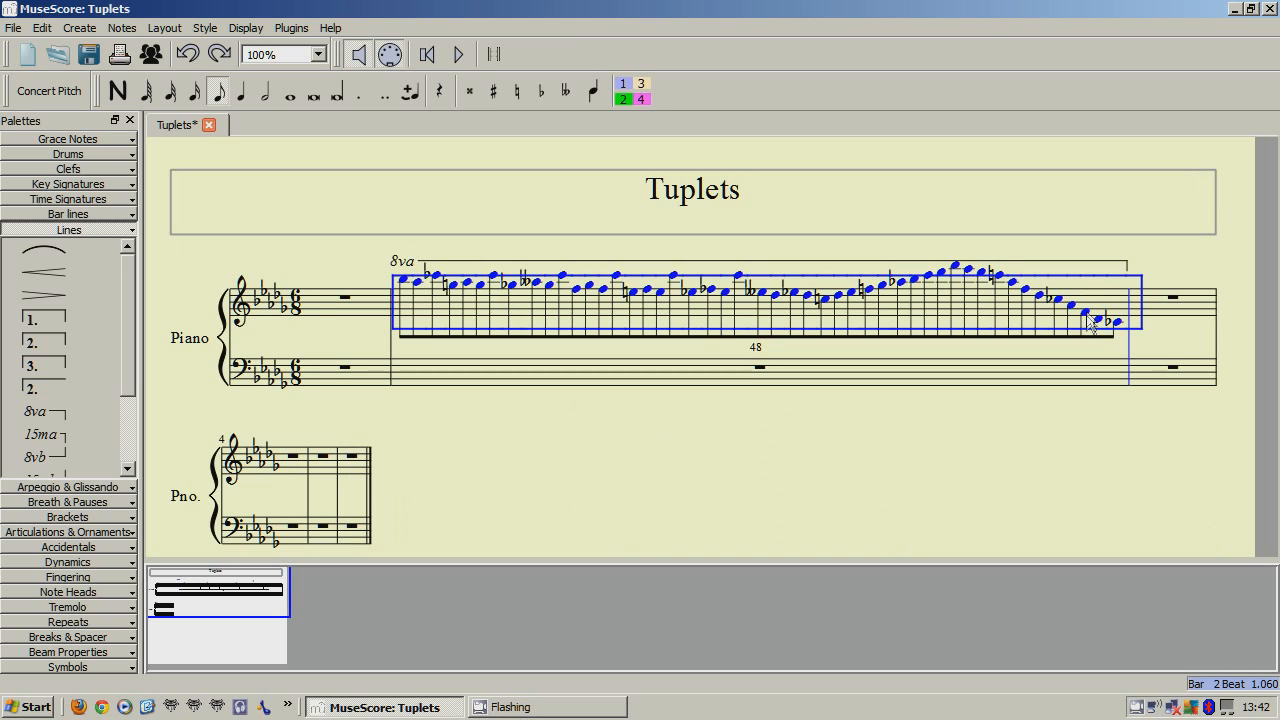
Tick 'small' in Note Properties for the whole 48-note run.
right_click(1092, 323)
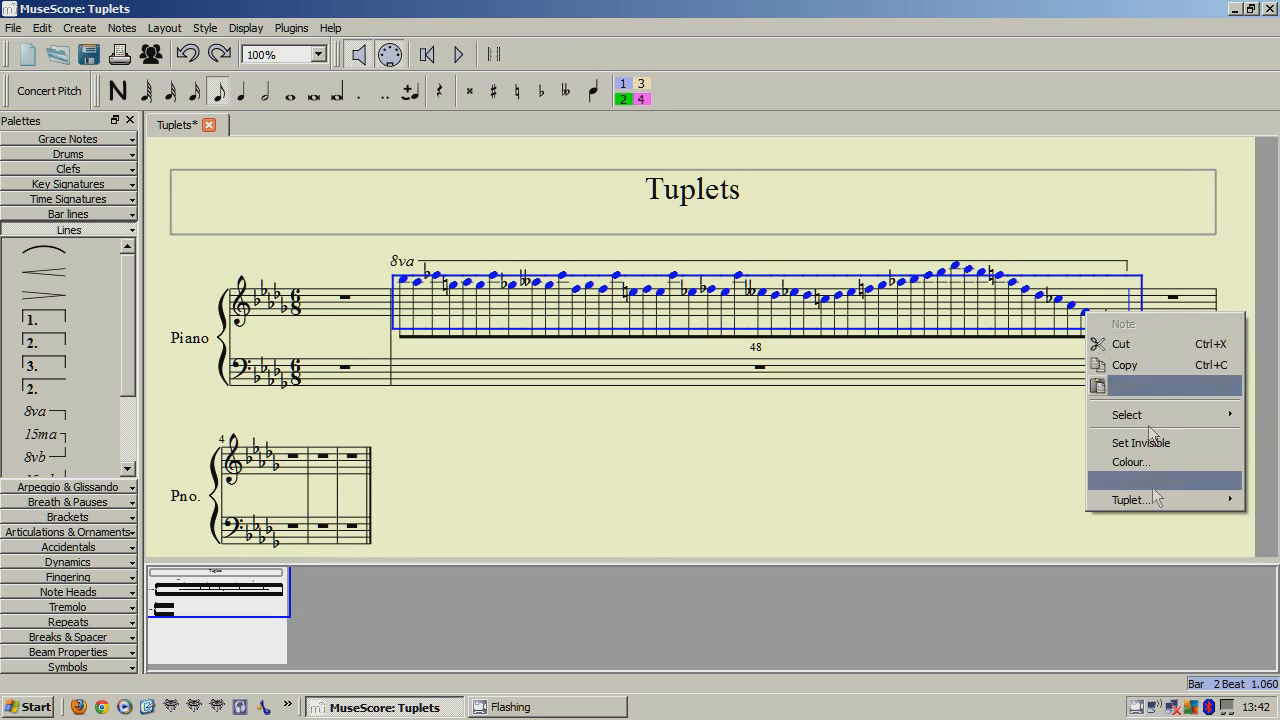
click(1152, 481)
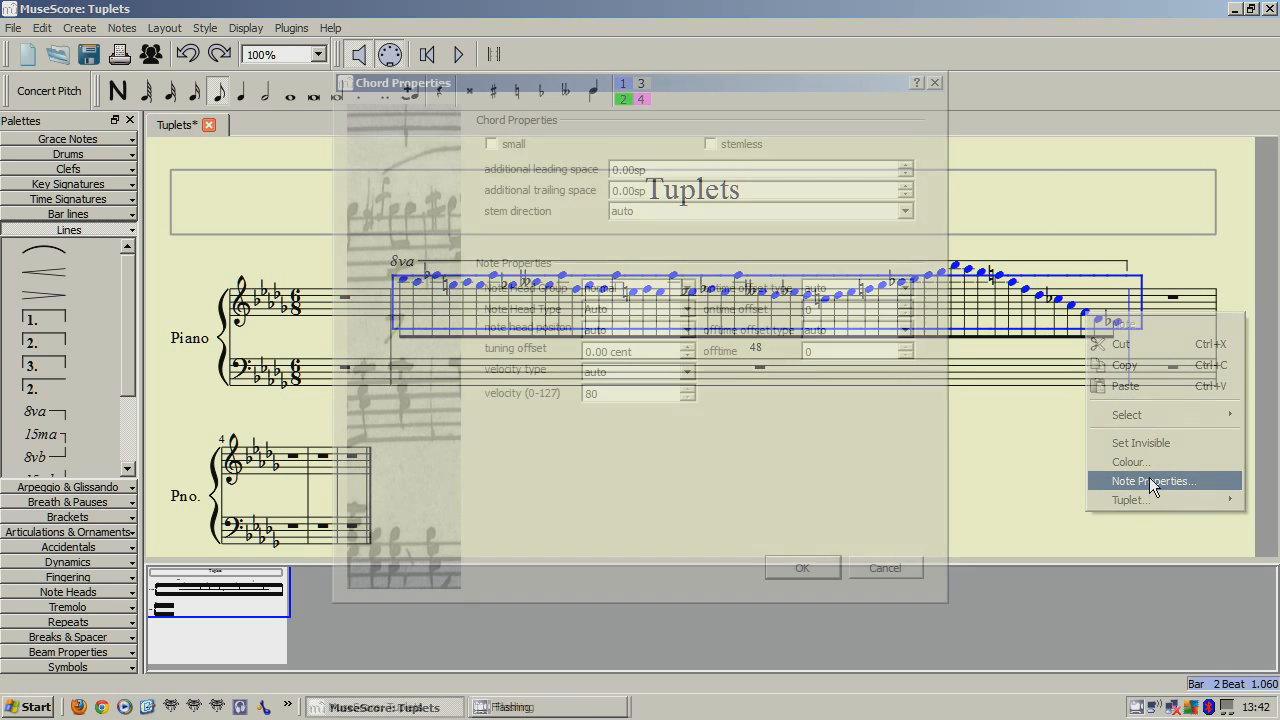
click(1152, 481)
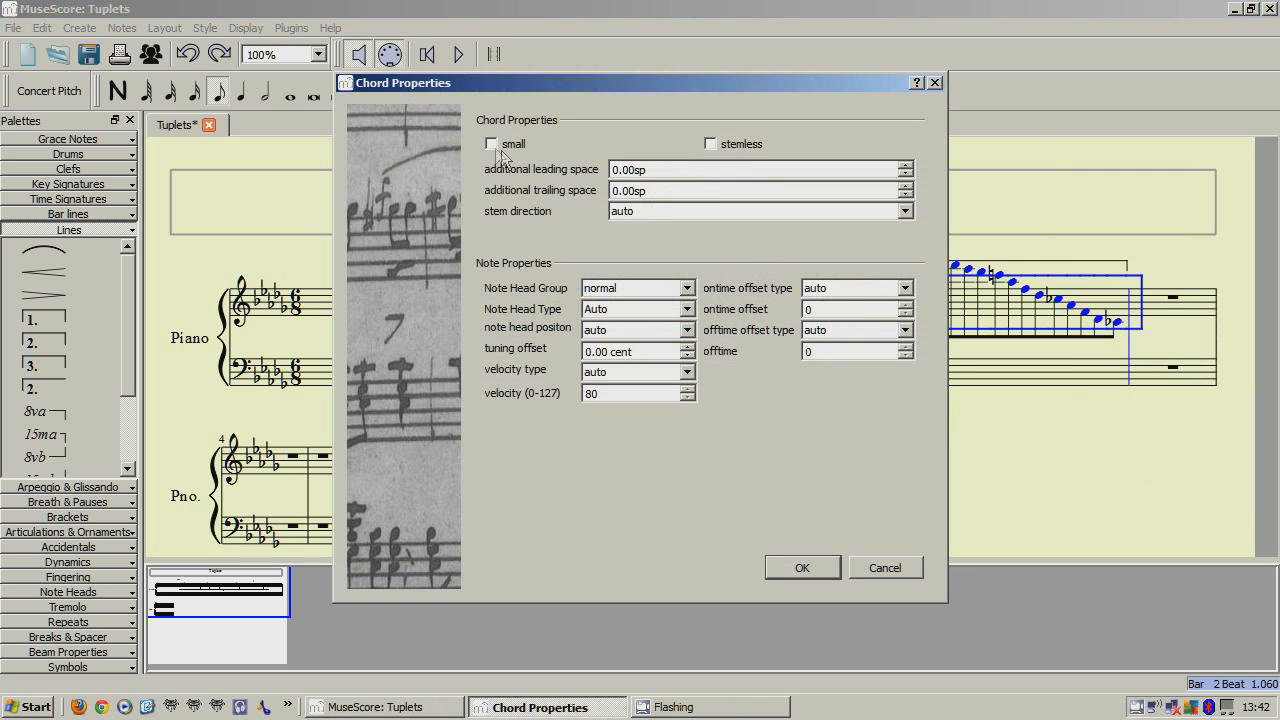
click(491, 143)
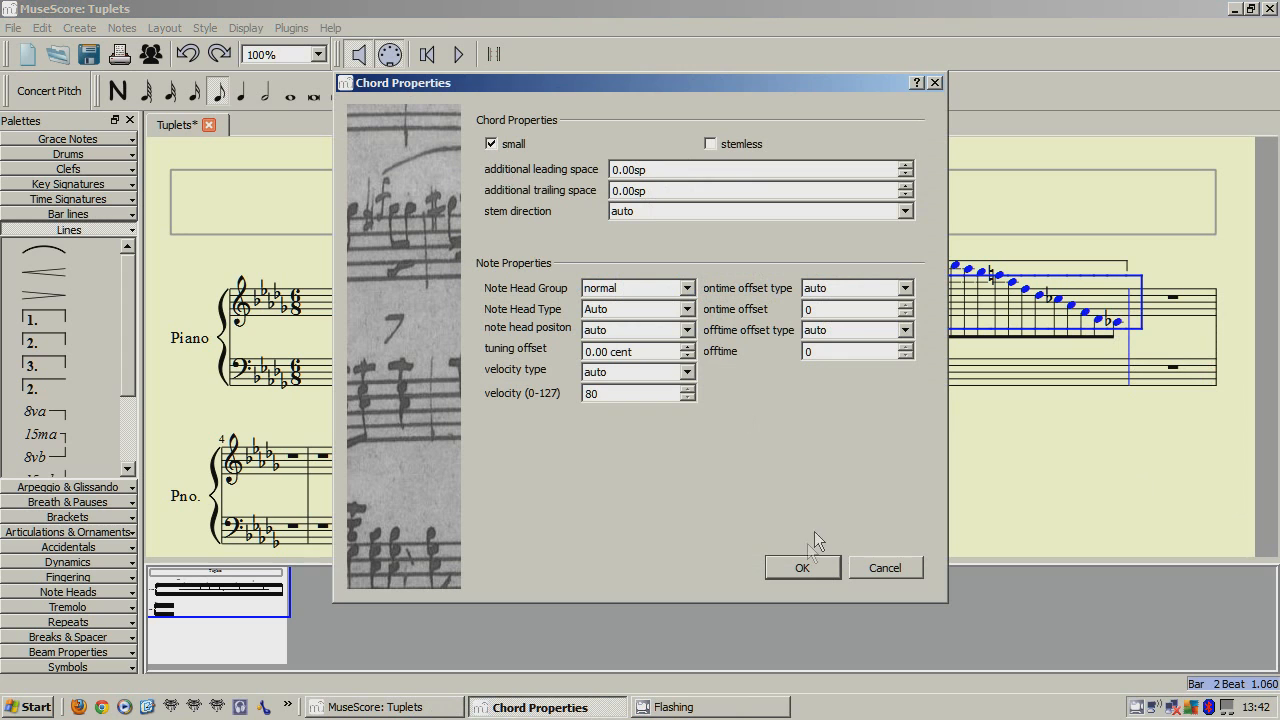
click(801, 567)
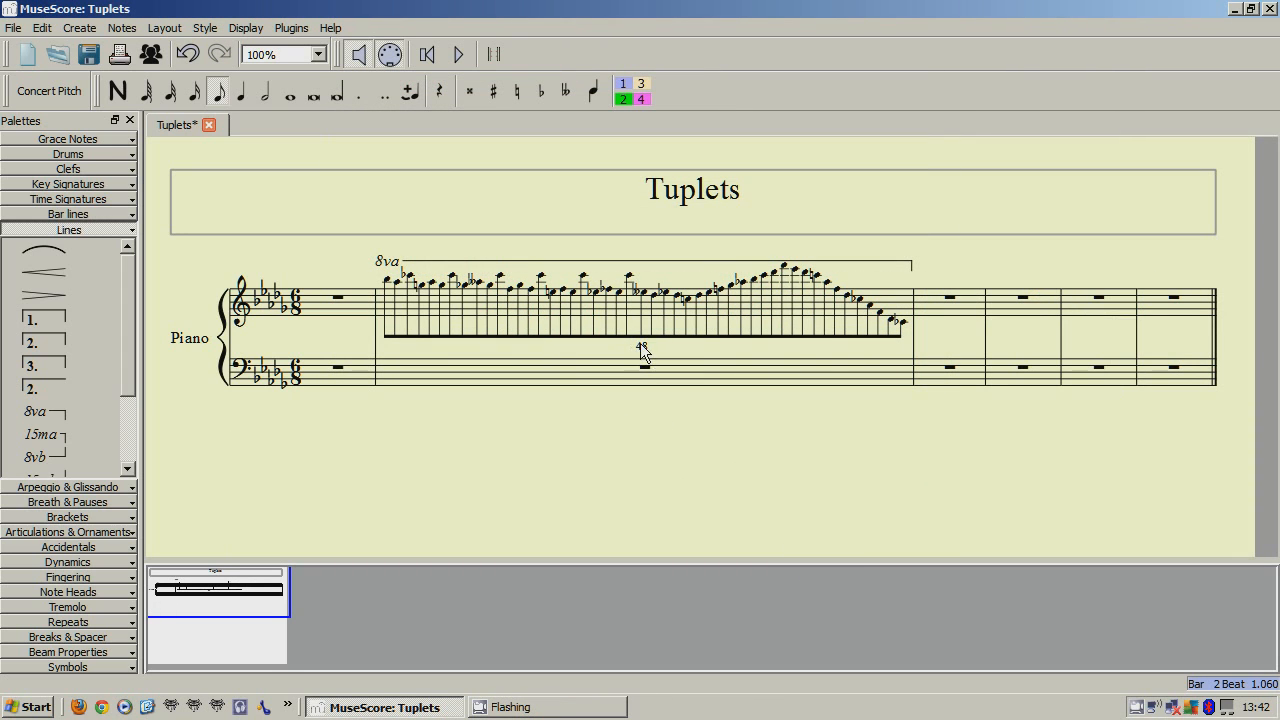
Set the tuplet's Number to 'nothing' in Tuplet Properties.
double_click(643, 350)
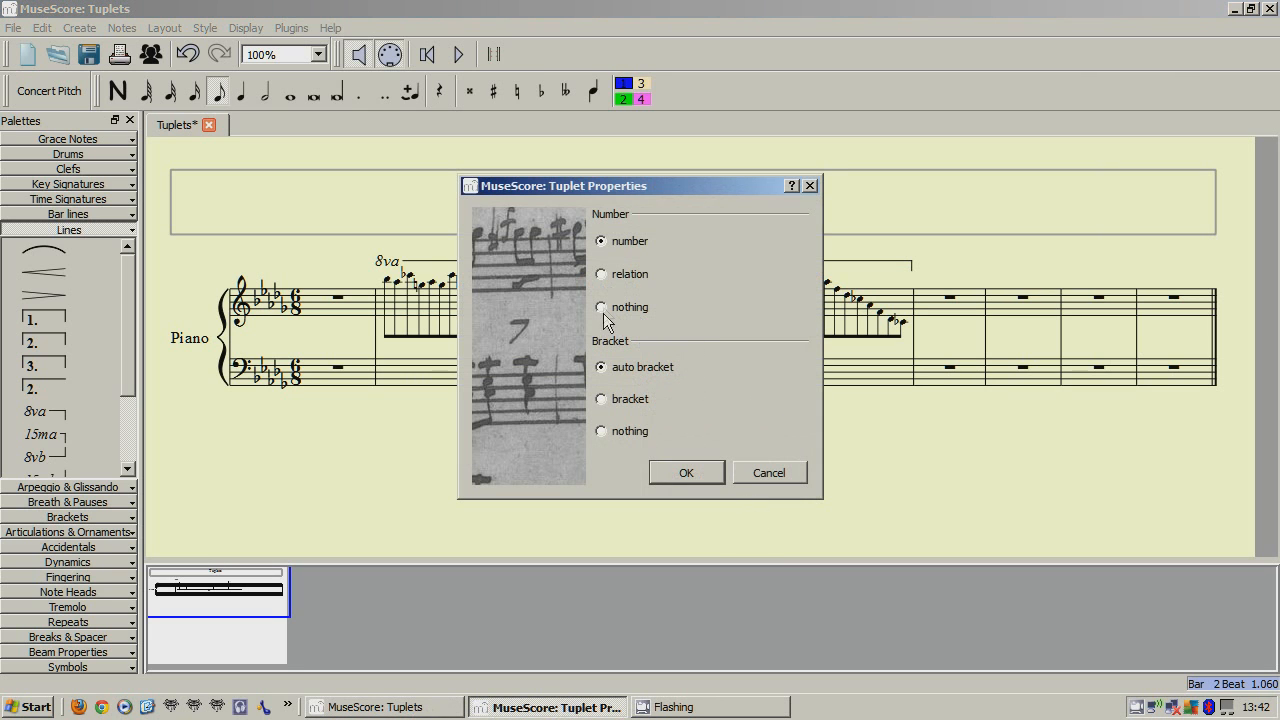
click(601, 307)
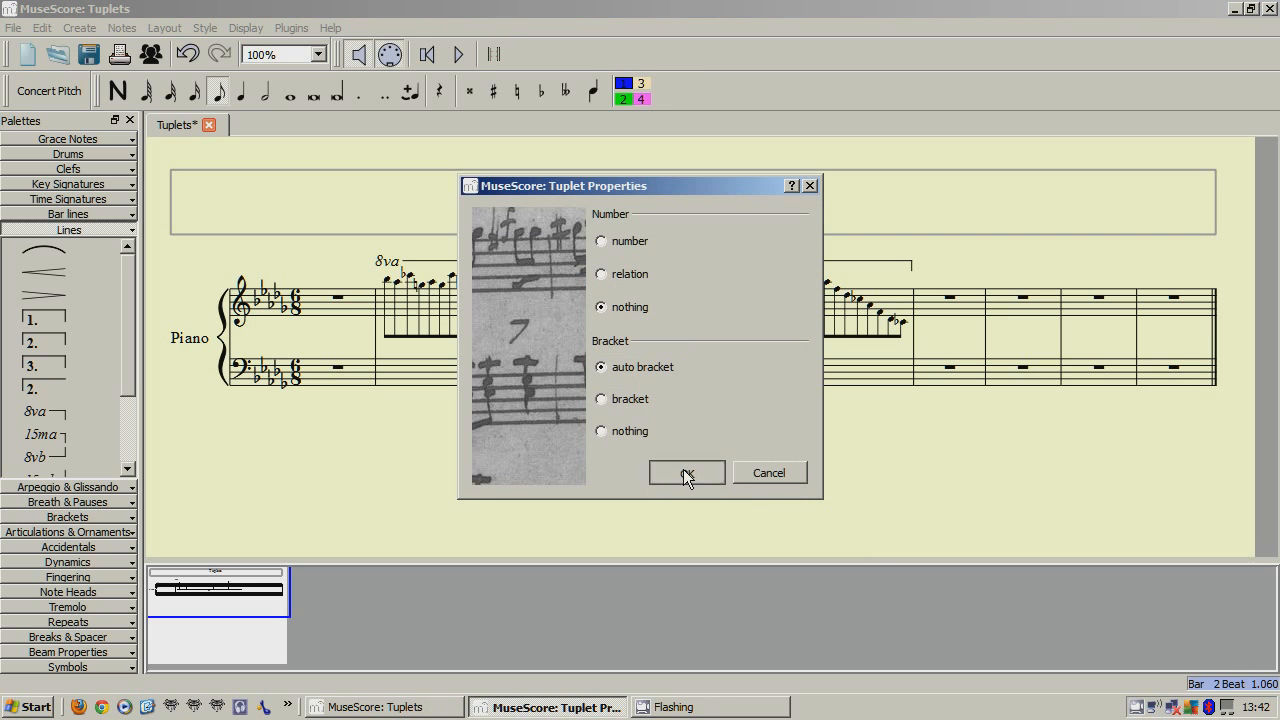
click(686, 472)
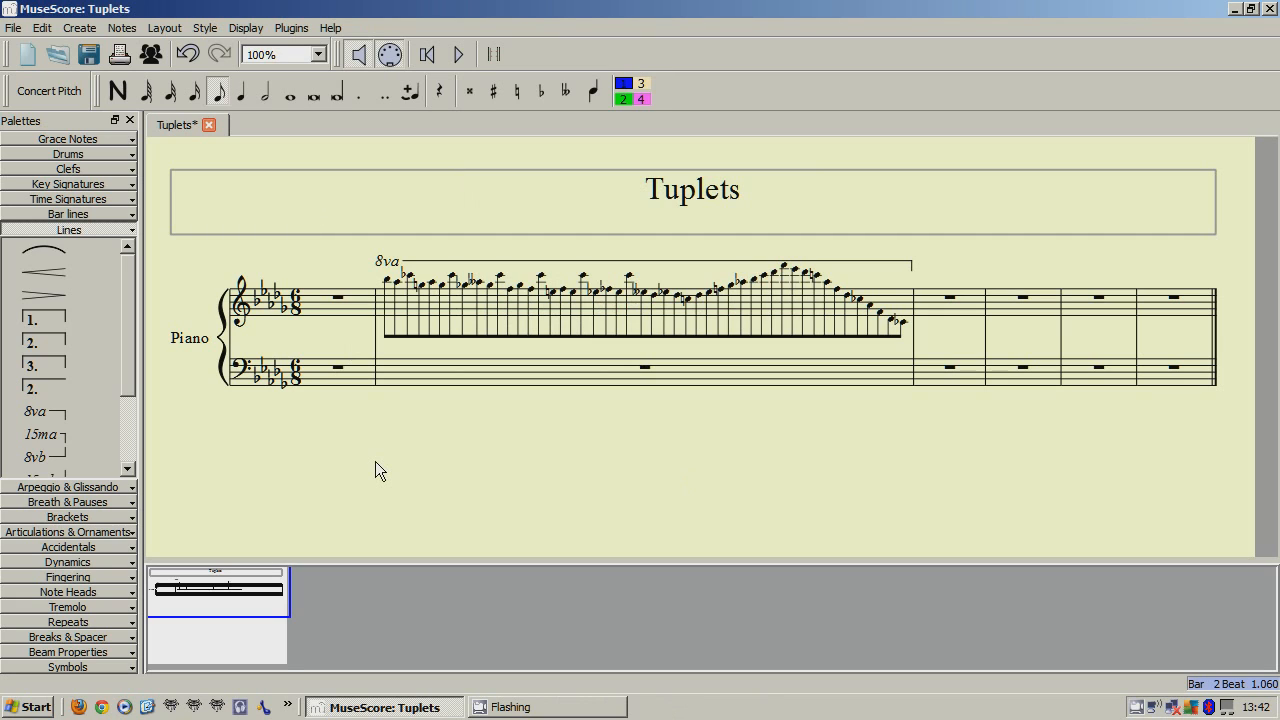
mouse_move(1090, 700)
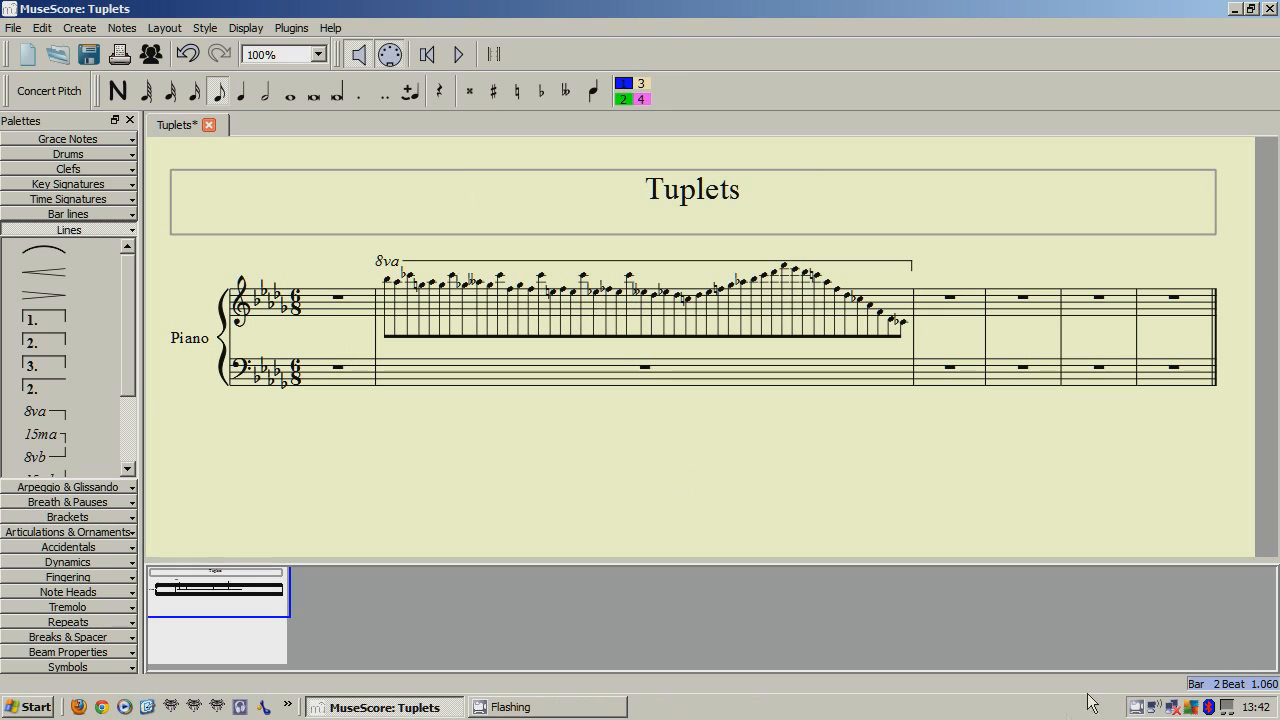